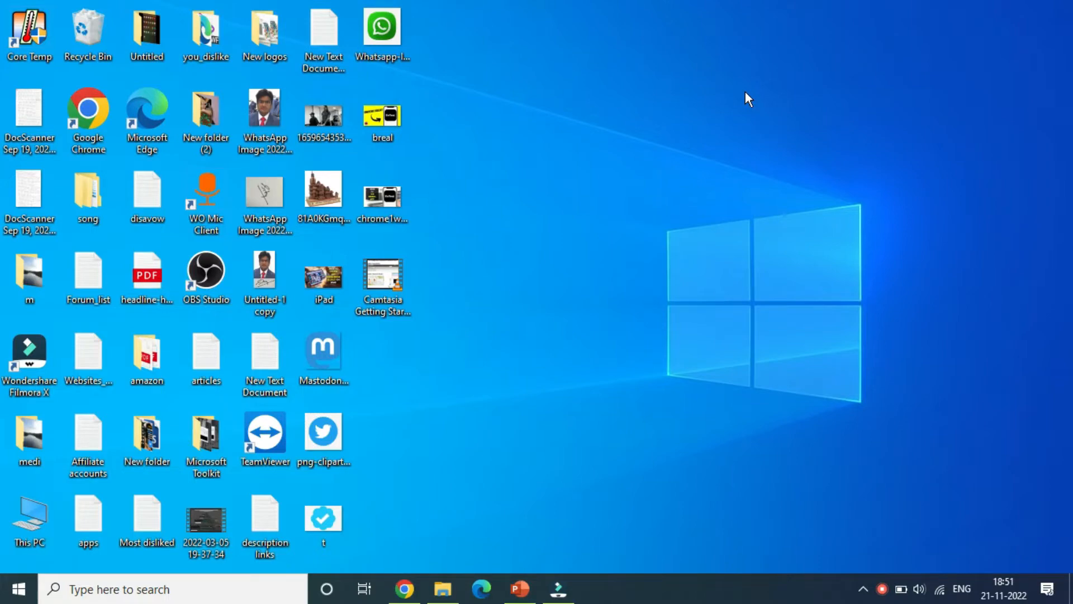
mouse_move(518, 587)
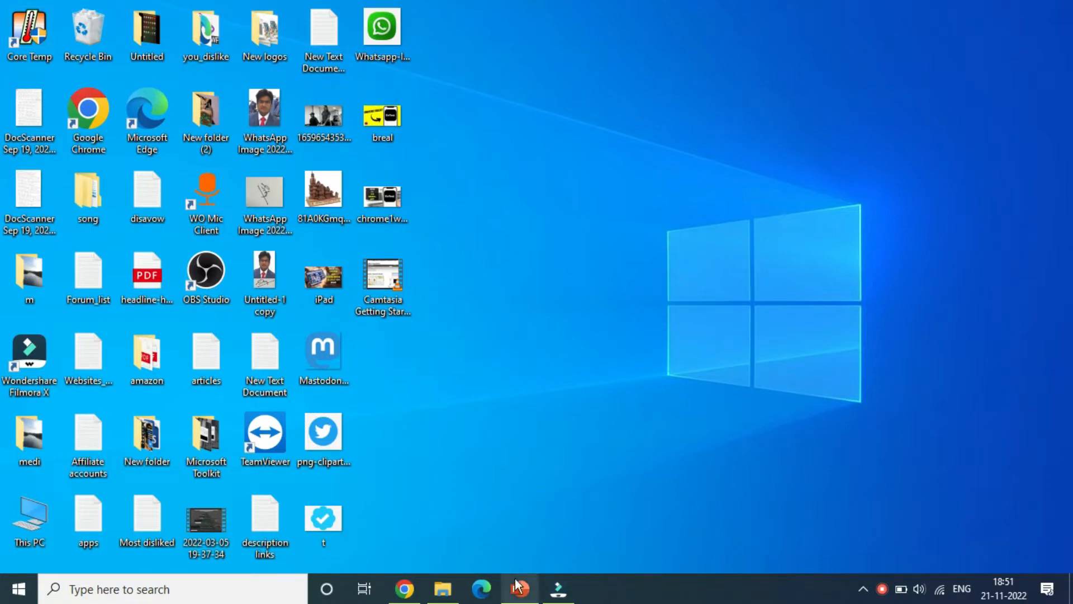
- Launch PowerPoint from the taskbar with the Camtasia Getting Started Guide presentation
left_click(518, 590)
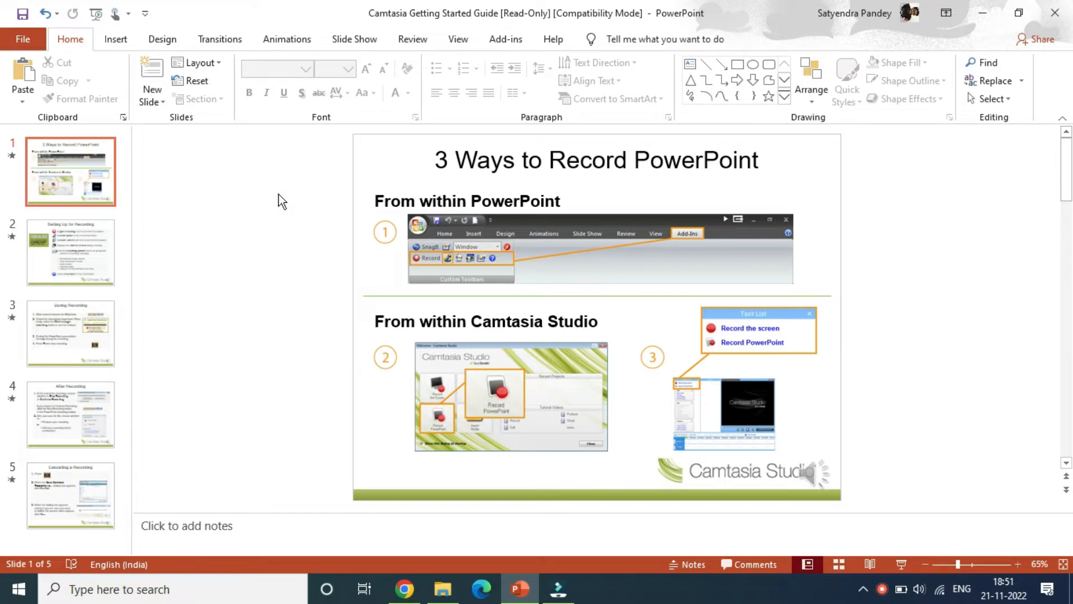
mouse_move(254, 172)
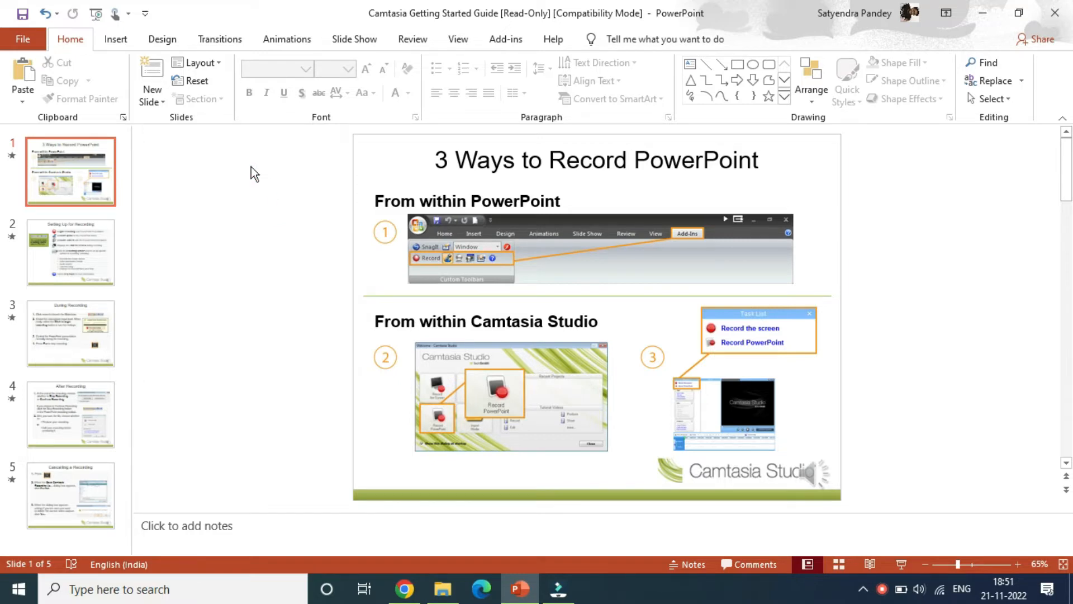
- Start recording a new sound for the first slide via Insert > Audio > Record Audio
left_click(115, 39)
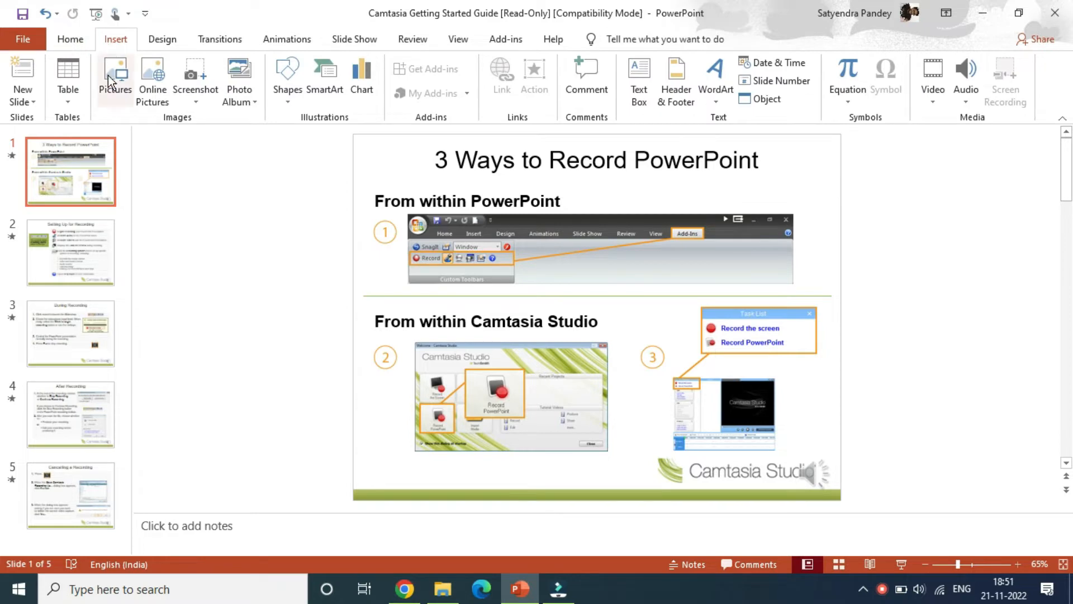
mouse_move(972, 44)
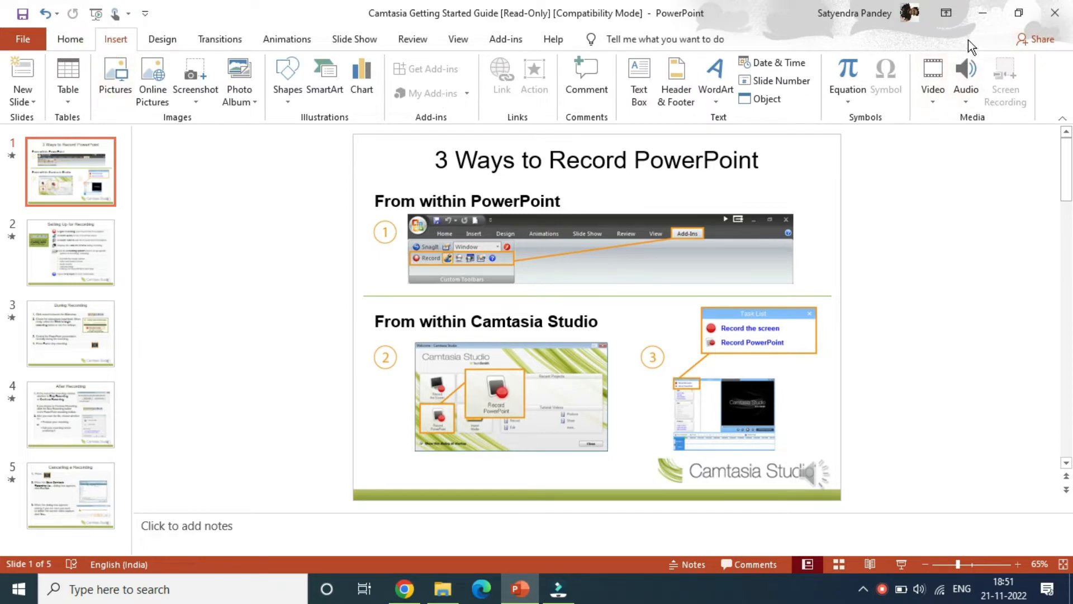
mouse_move(966, 78)
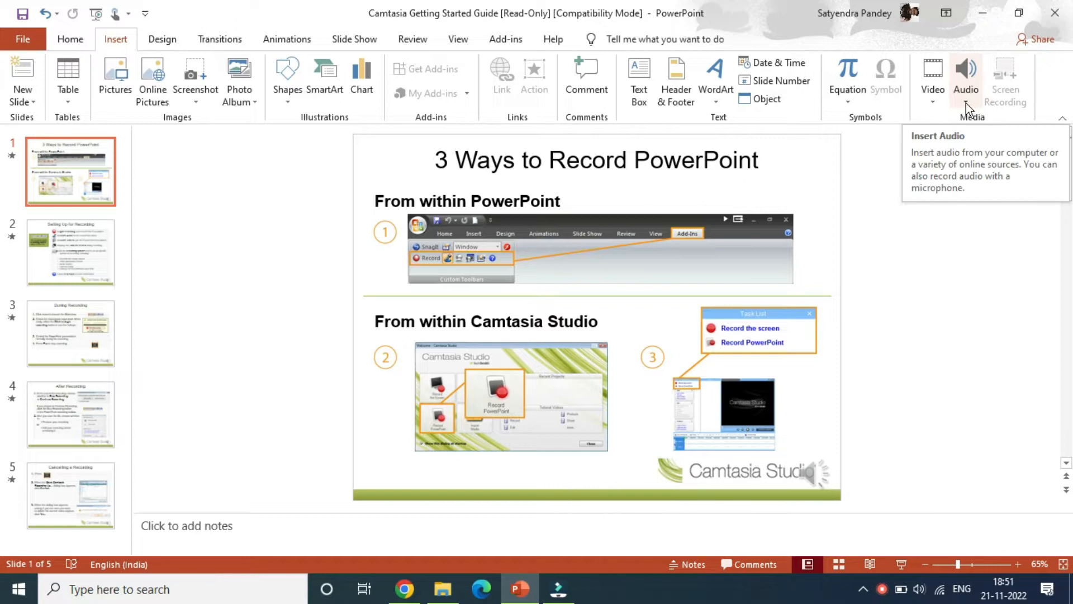
left_click(966, 75)
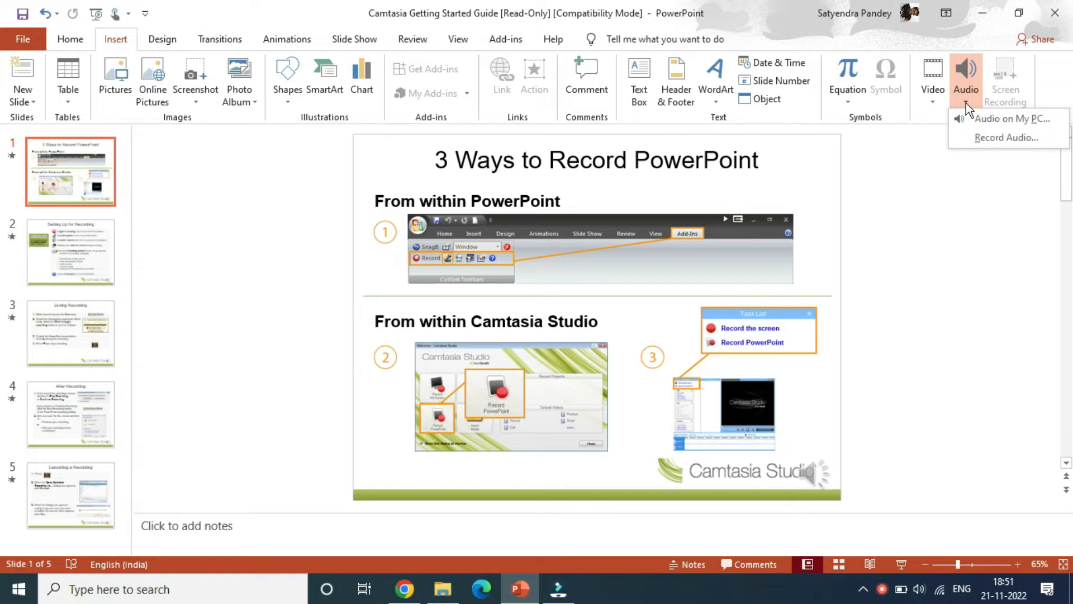
mouse_move(1005, 136)
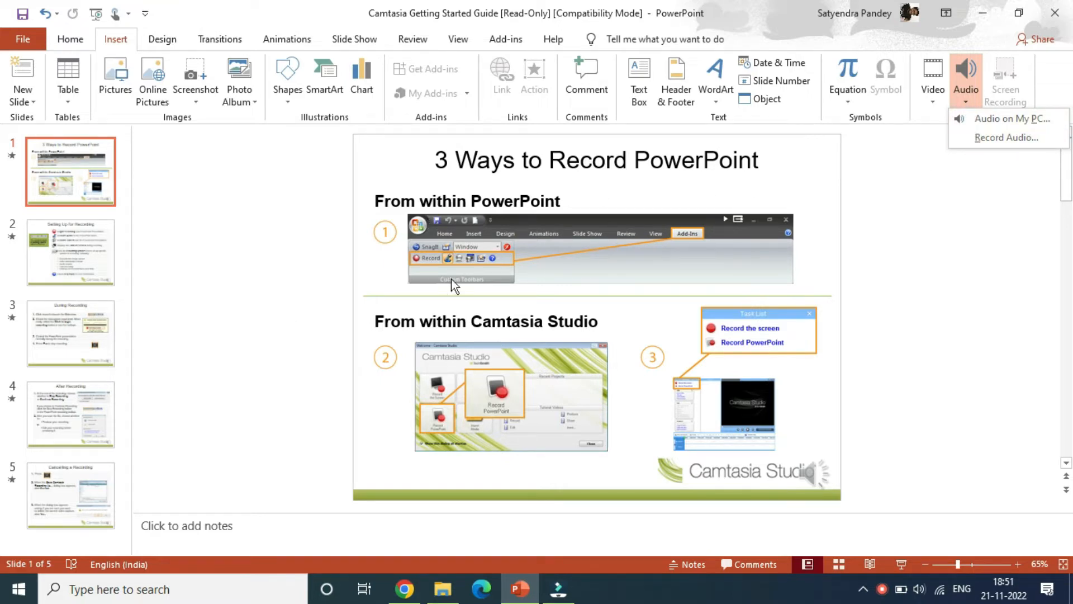
mouse_move(312, 280)
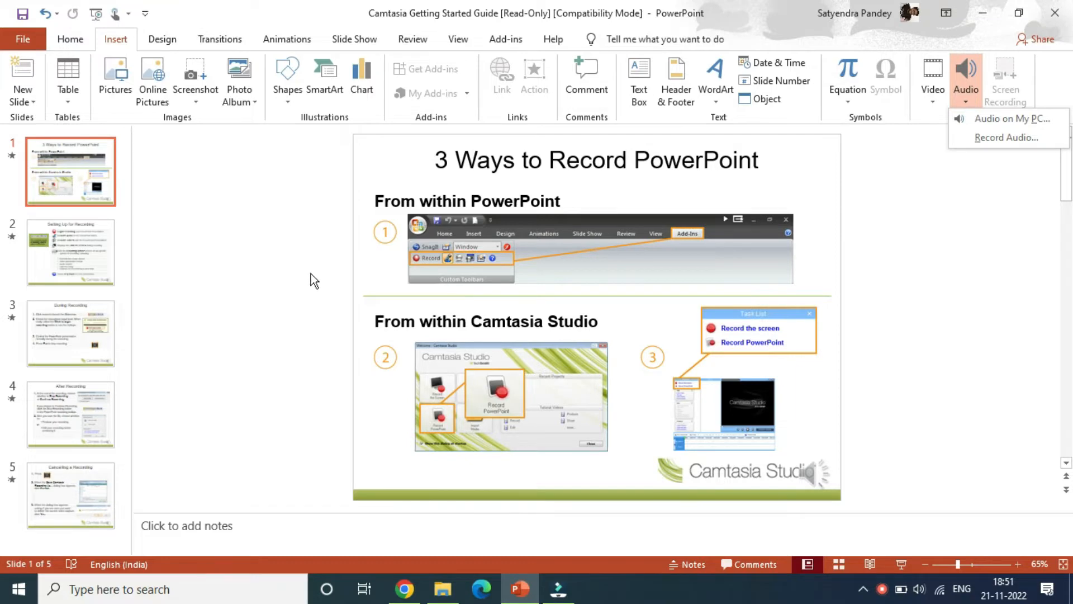
mouse_move(1030, 192)
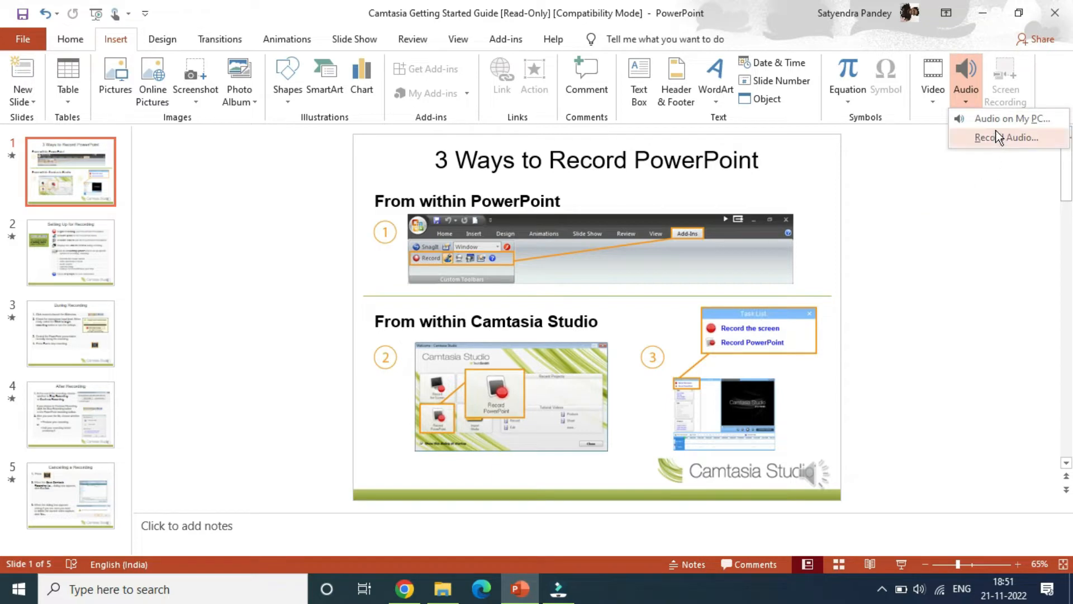
left_click(1006, 137)
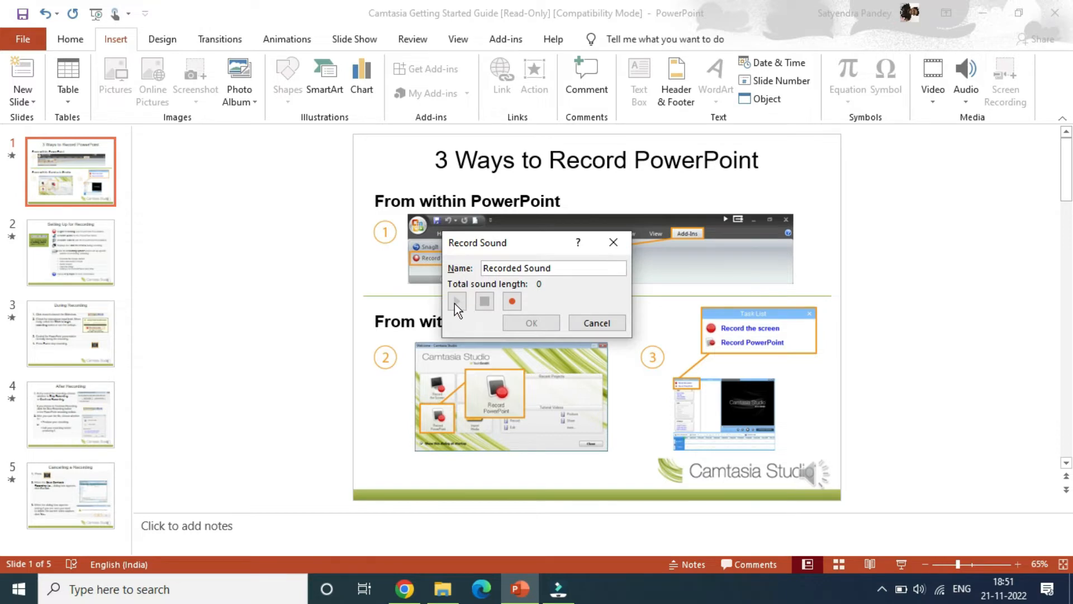
- Record a three-second sound named hello and insert it onto the first slide
left_click(553, 267)
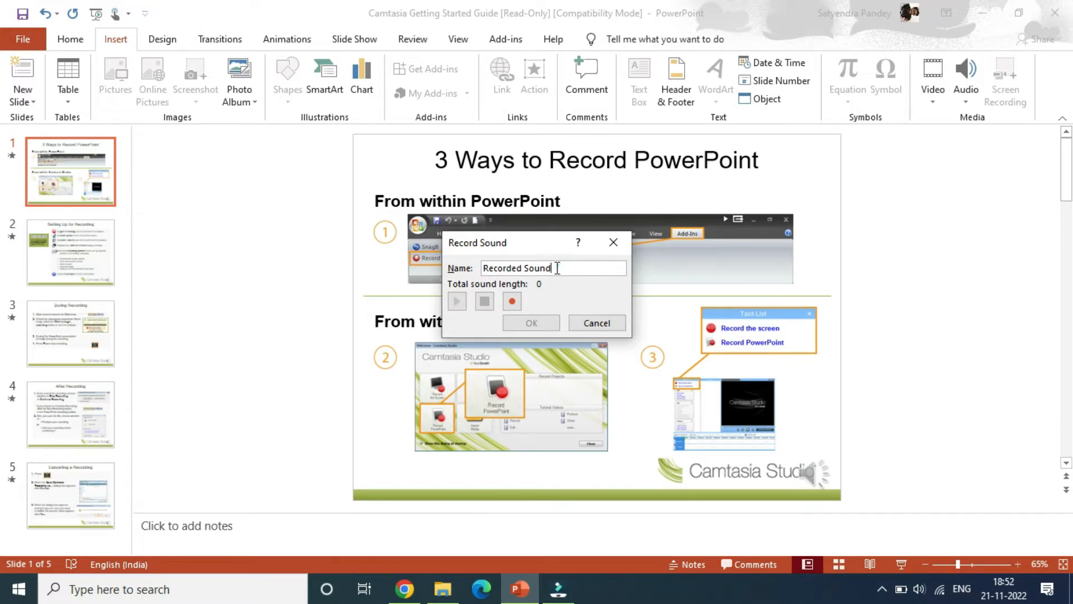
type("he")
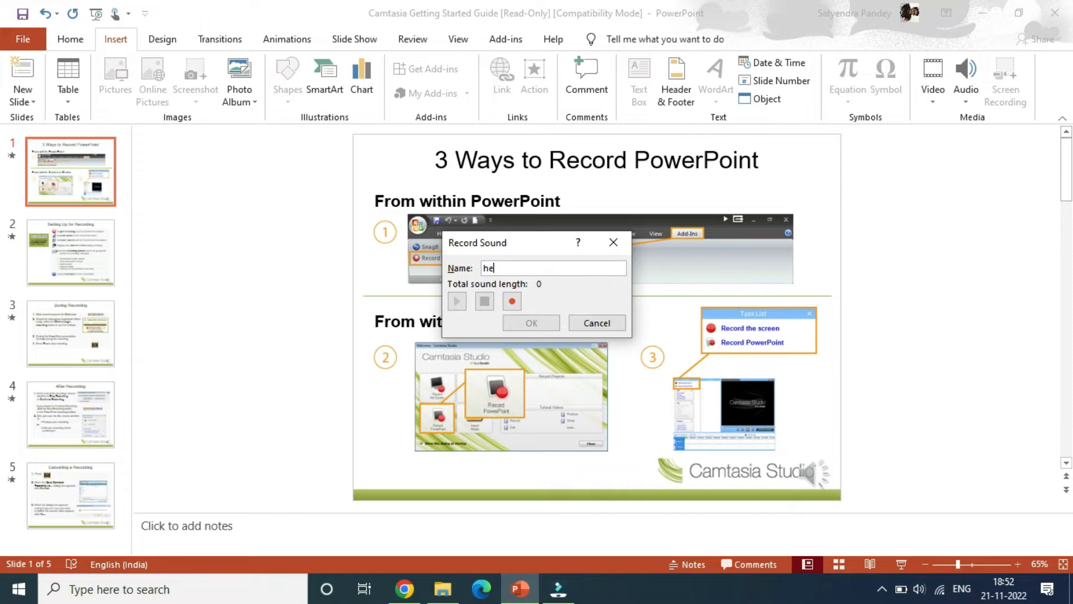
type("llo")
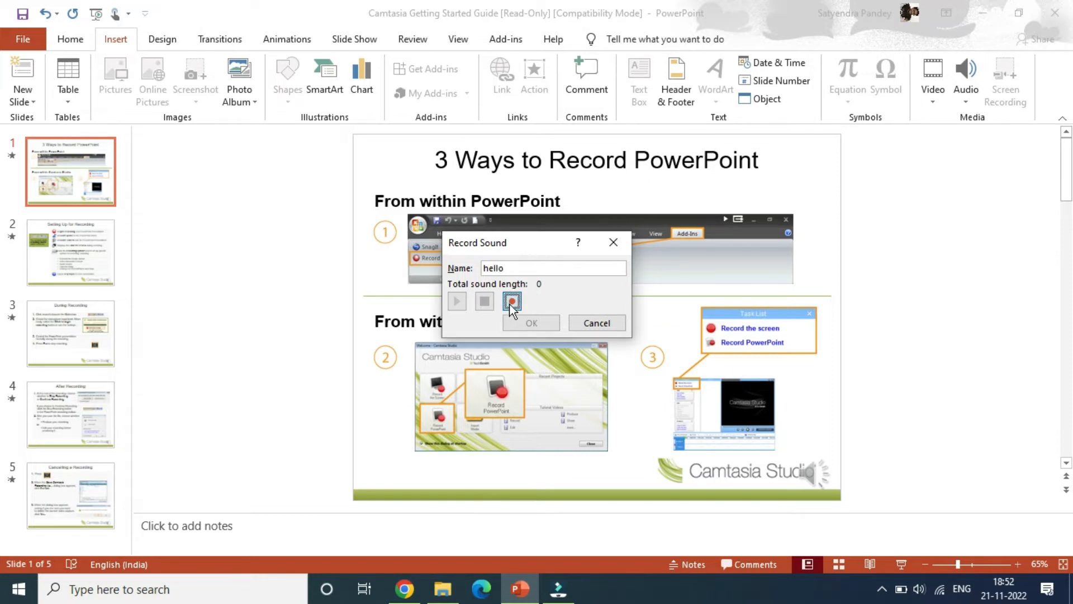
left_click(512, 301)
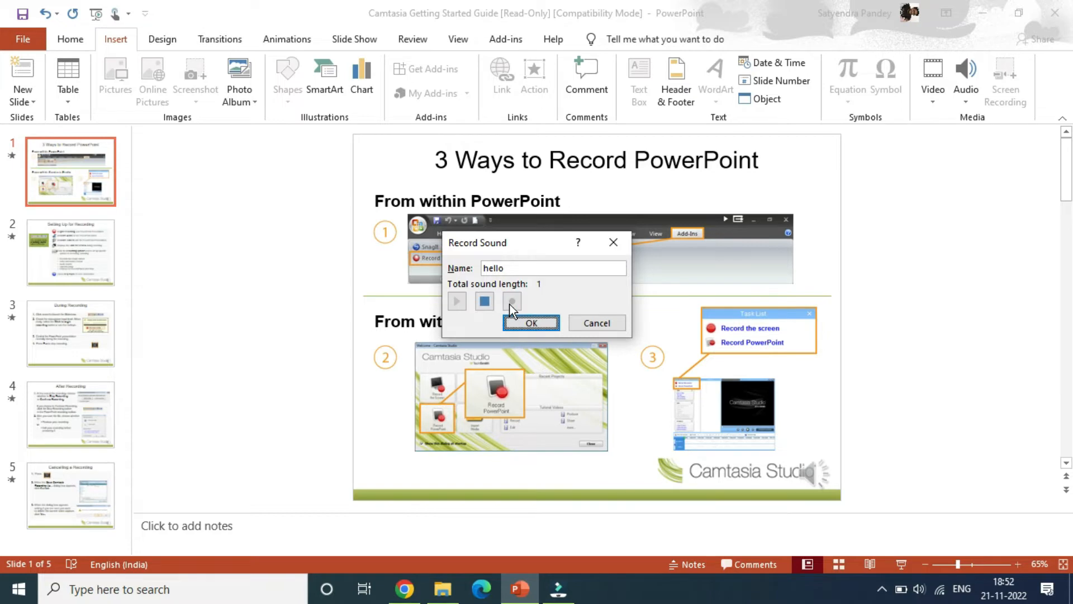
left_click(484, 301)
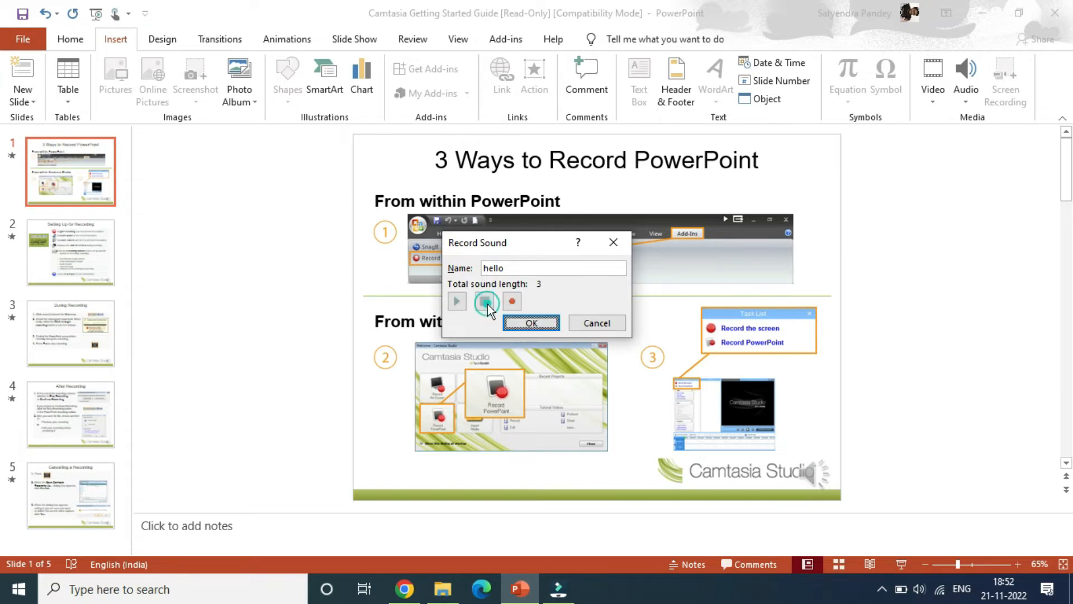
left_click(484, 301)
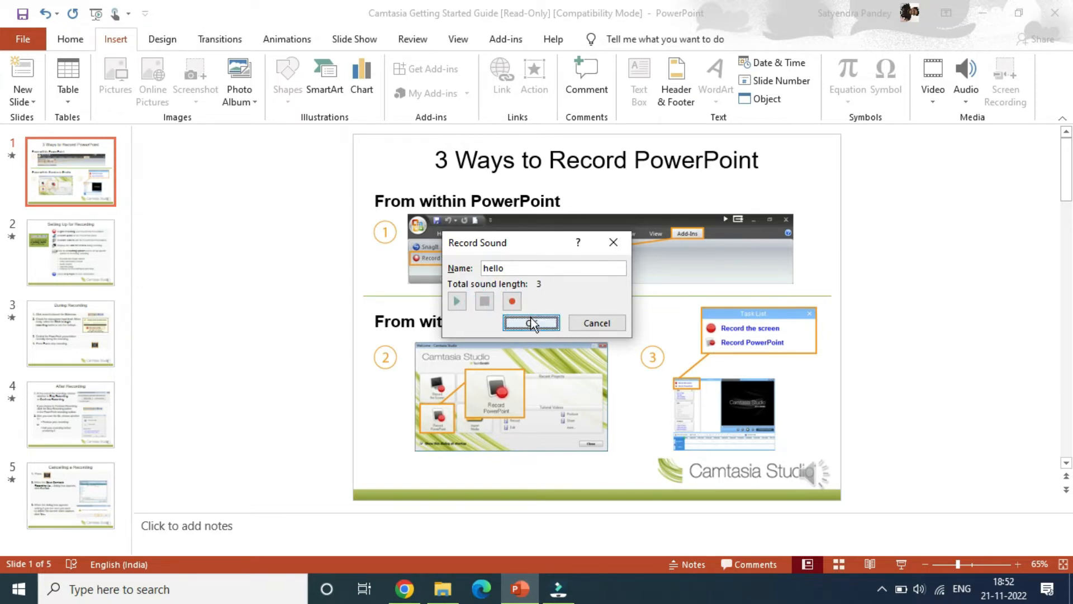
left_click(530, 322)
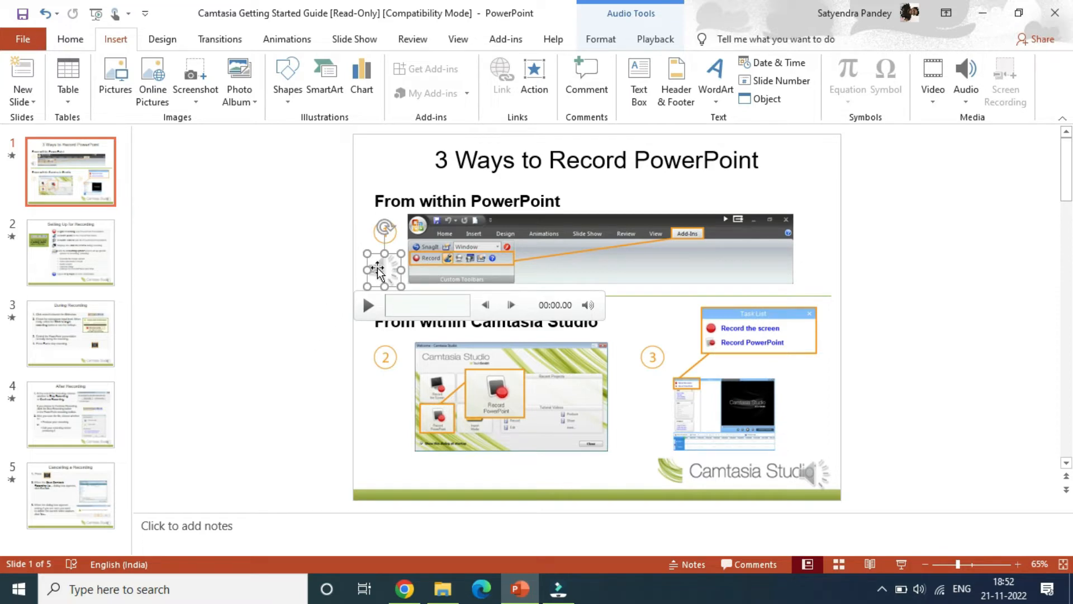
mouse_move(654, 39)
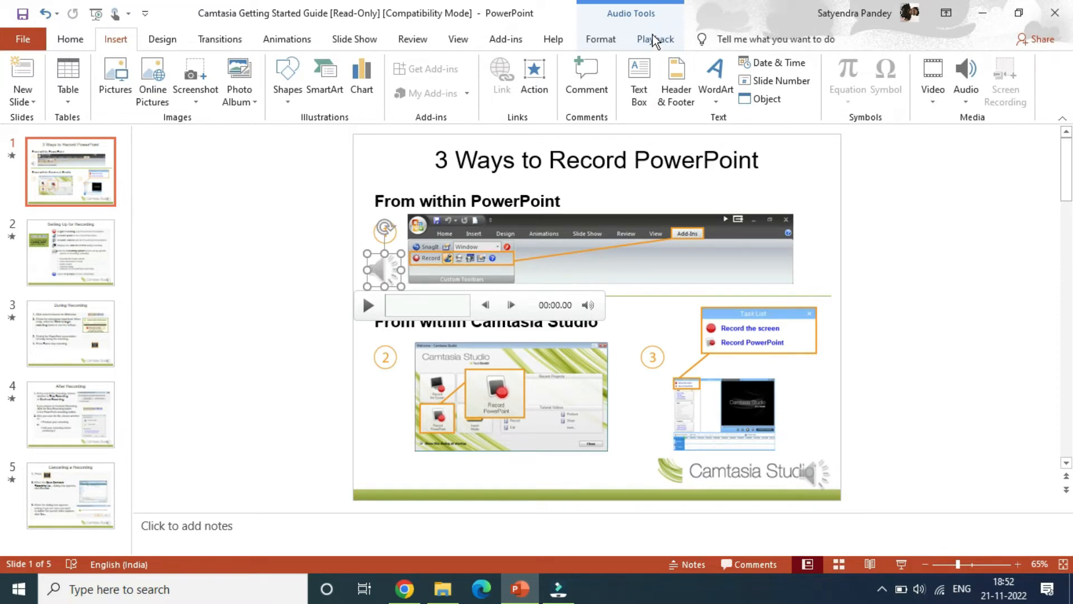
- Set the hello sound's playback Start option to Automatically
left_click(654, 39)
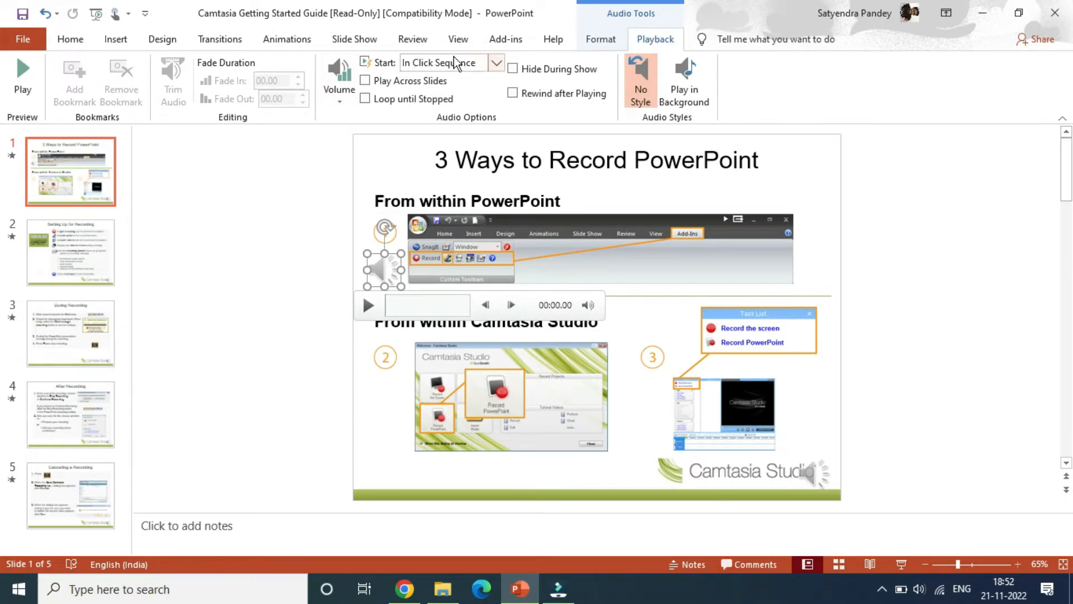
left_click(496, 62)
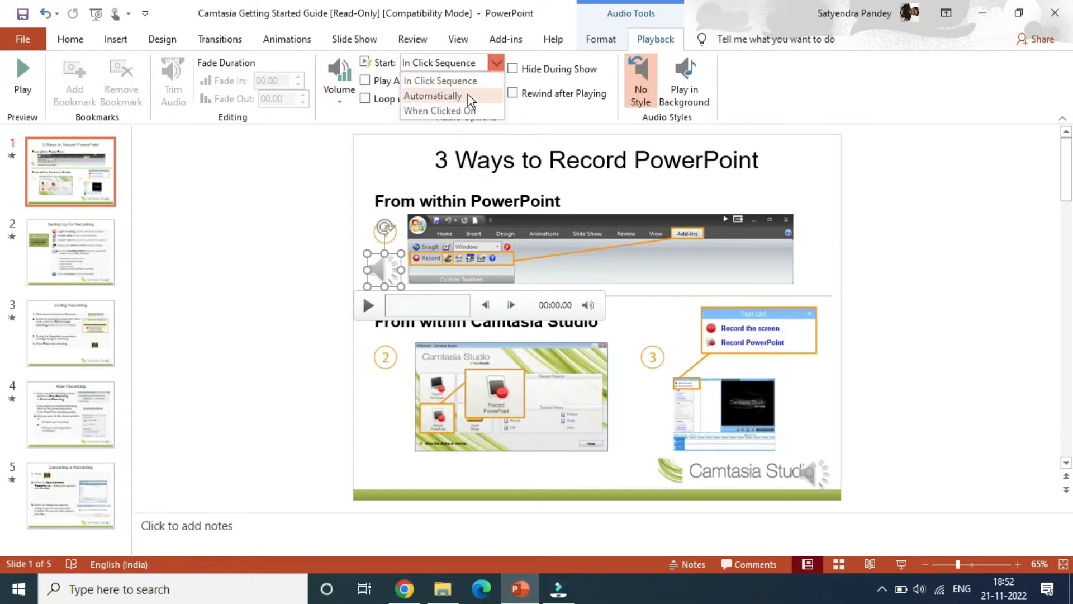
left_click(433, 95)
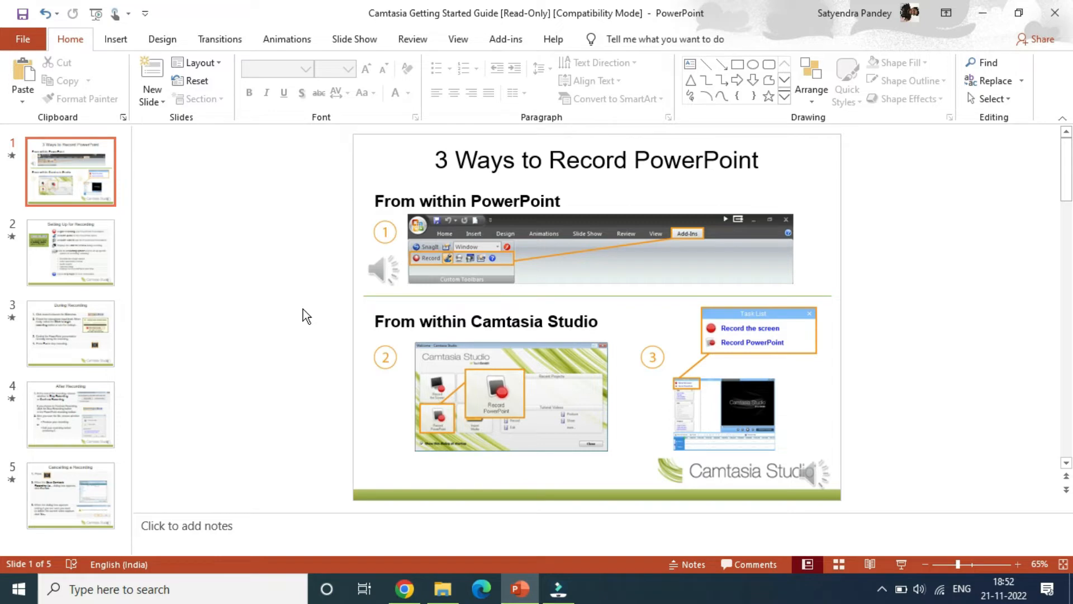
mouse_move(354, 39)
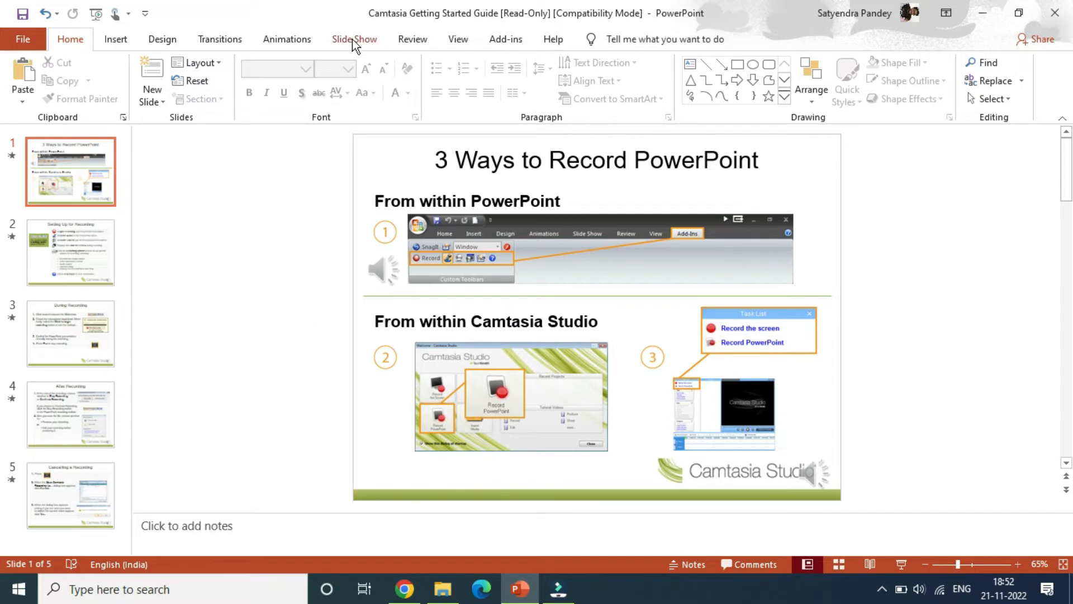
- Show the Record Slide Show choices on the Slide Show ribbon
left_click(354, 39)
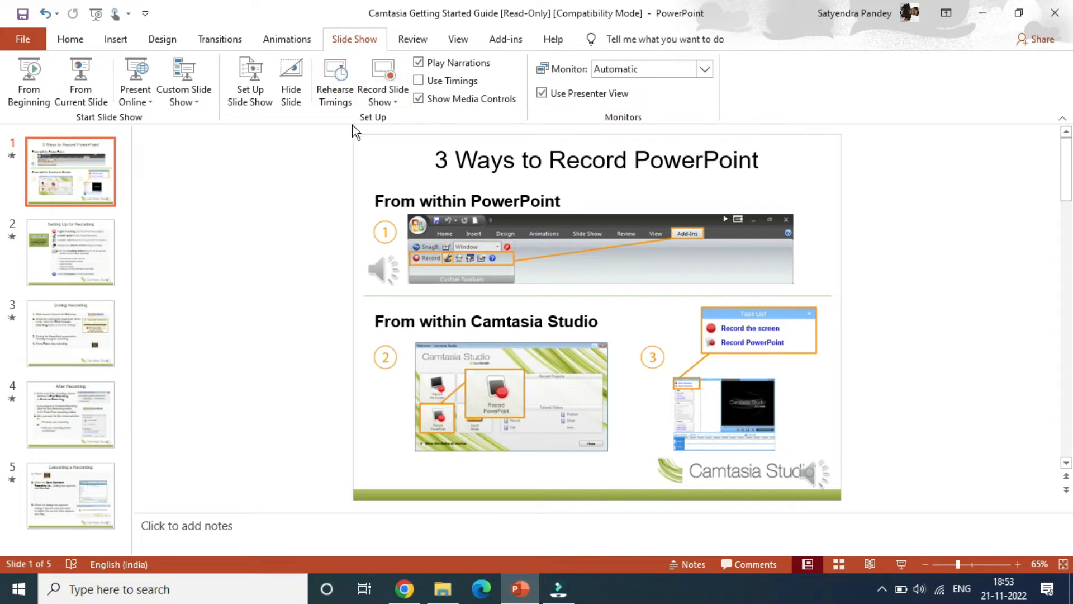
mouse_move(382, 38)
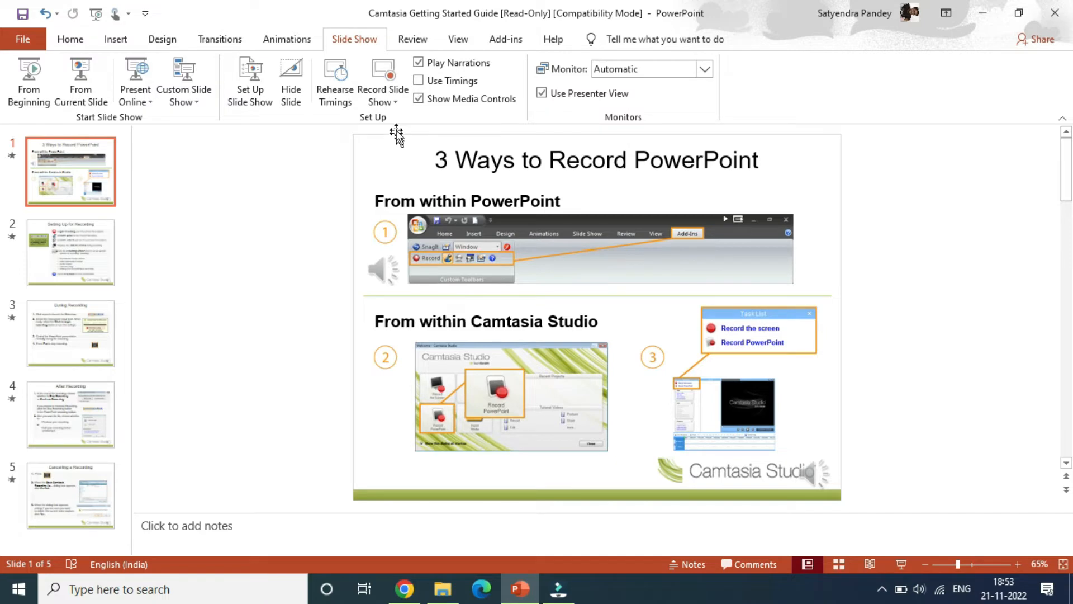
mouse_move(383, 82)
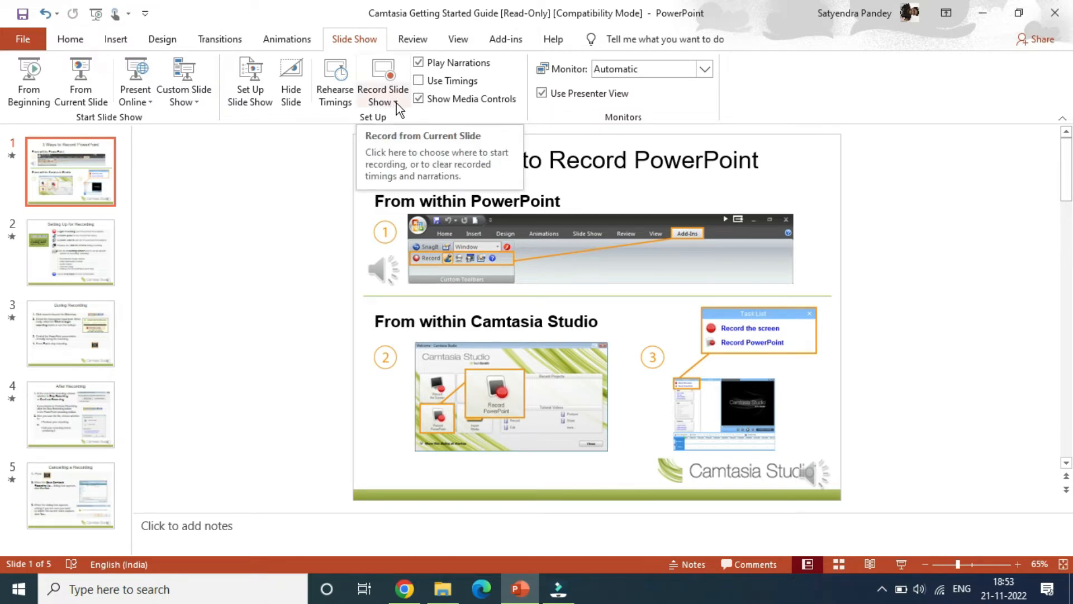
left_click(382, 80)
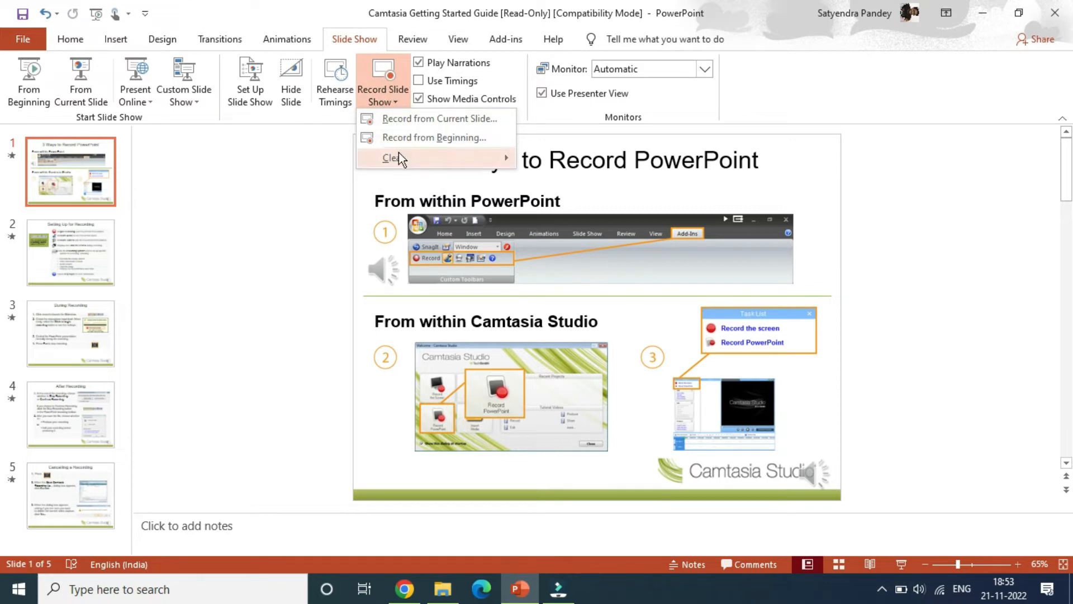
mouse_move(440, 119)
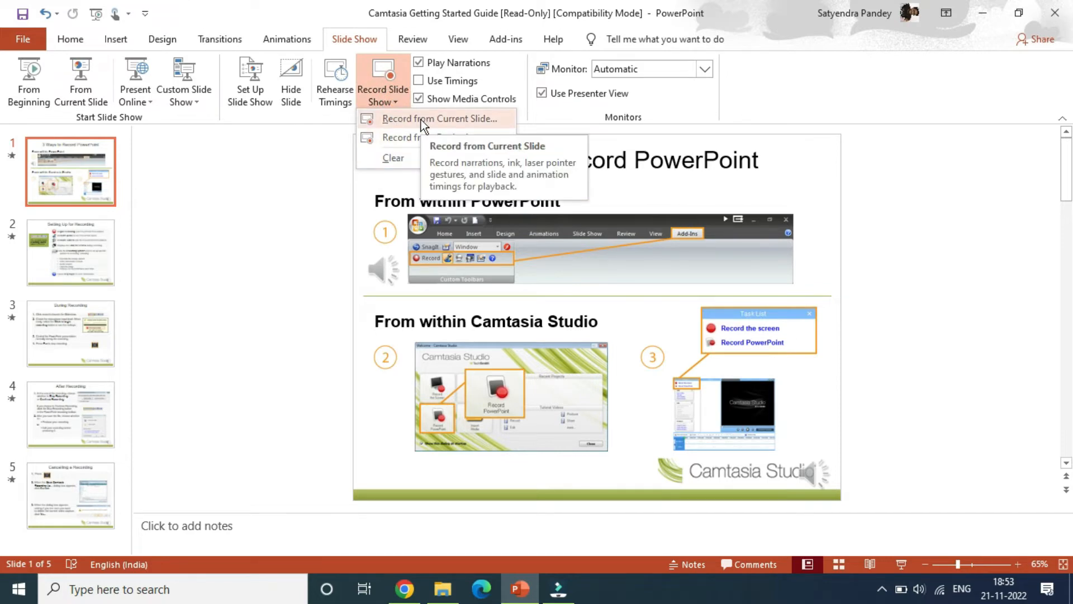
mouse_move(393, 158)
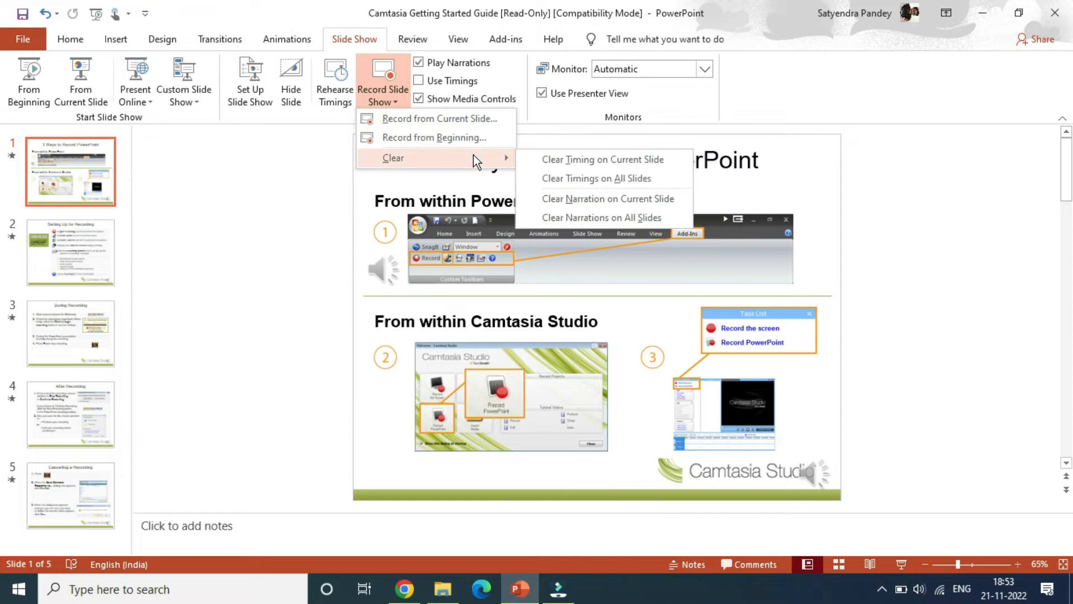
mouse_move(433, 136)
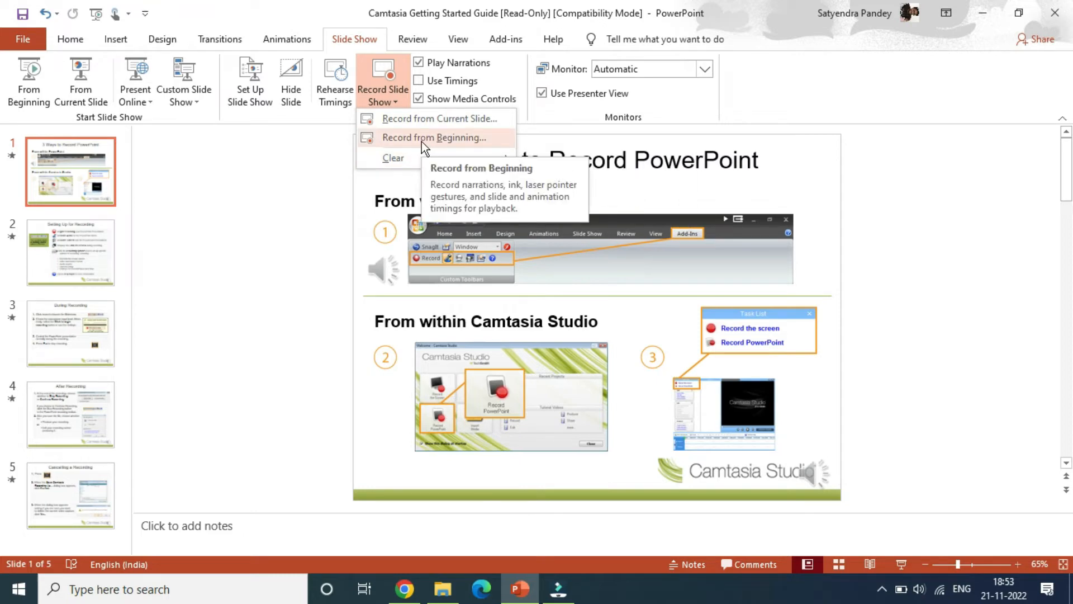
- Record the slide show from the beginning with timings and narrations
left_click(431, 136)
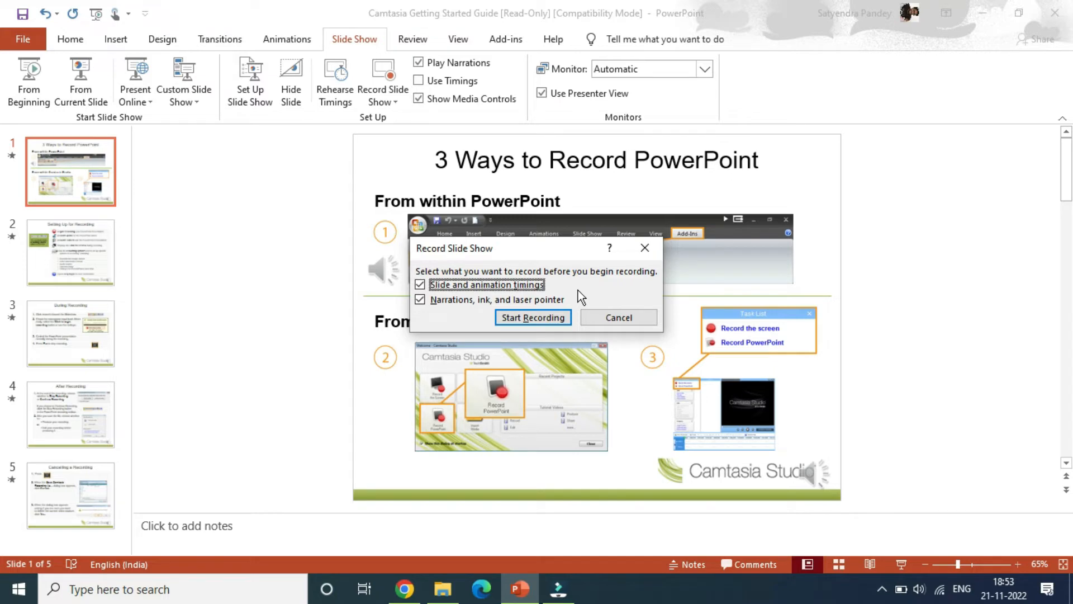
mouse_move(533, 316)
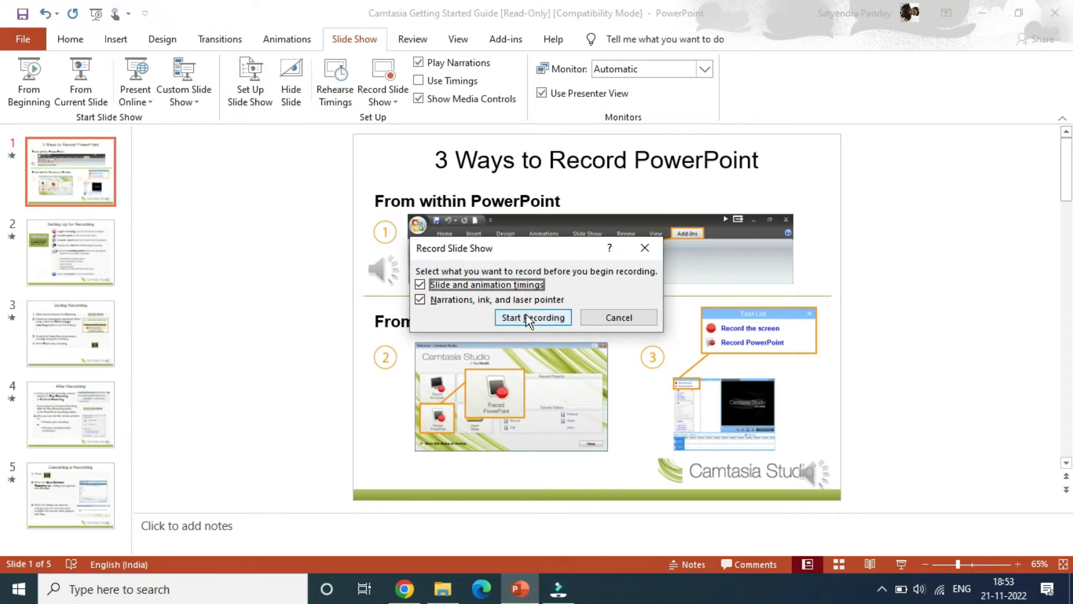
left_click(532, 316)
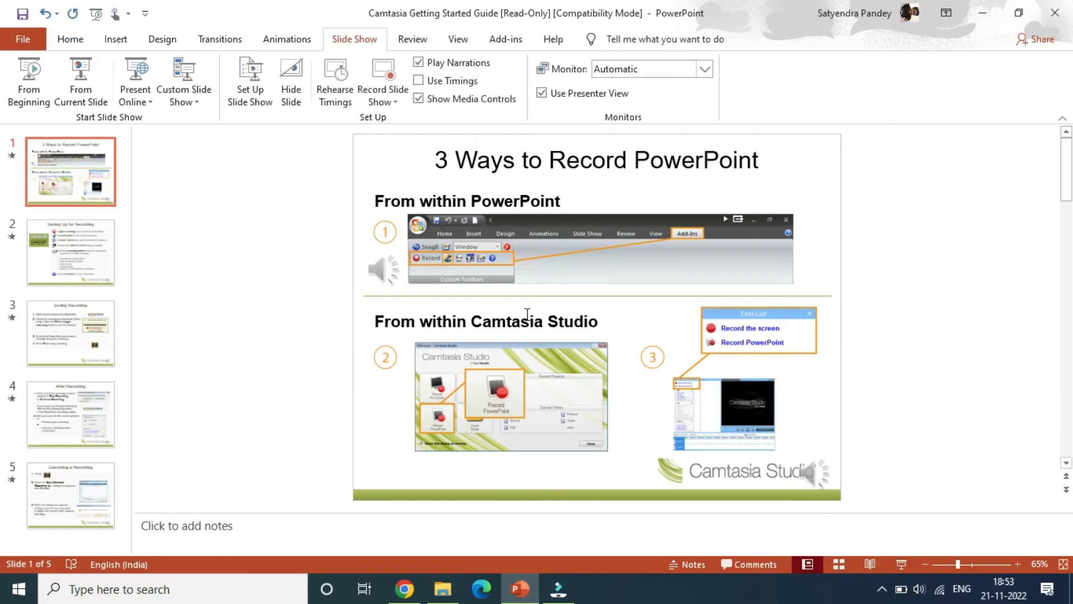
mouse_move(298, 261)
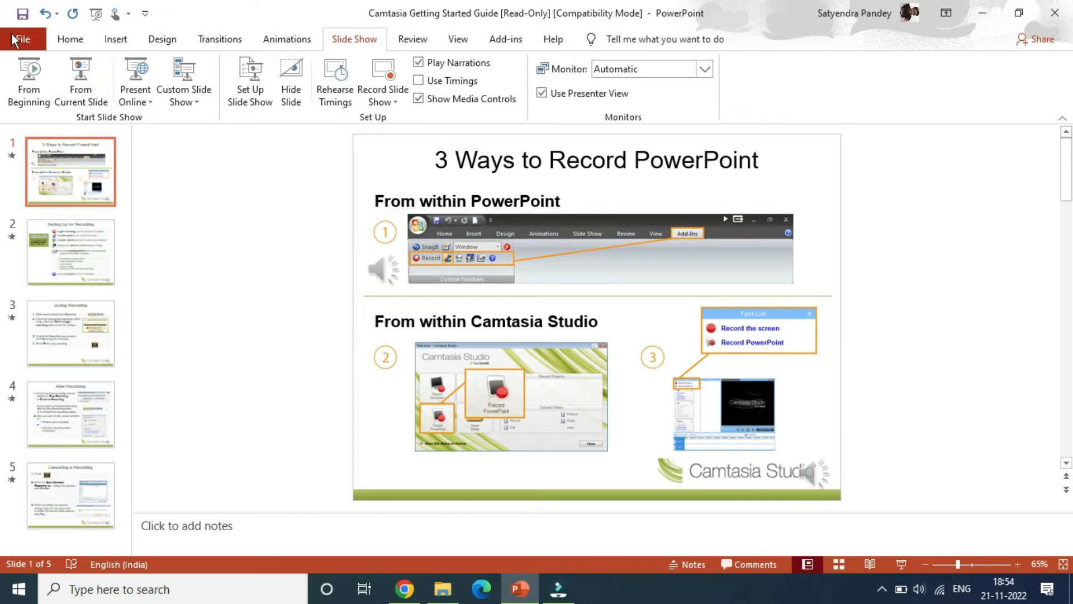
- Reach the File > Export page, briefly viewing Save As on the way
left_click(20, 39)
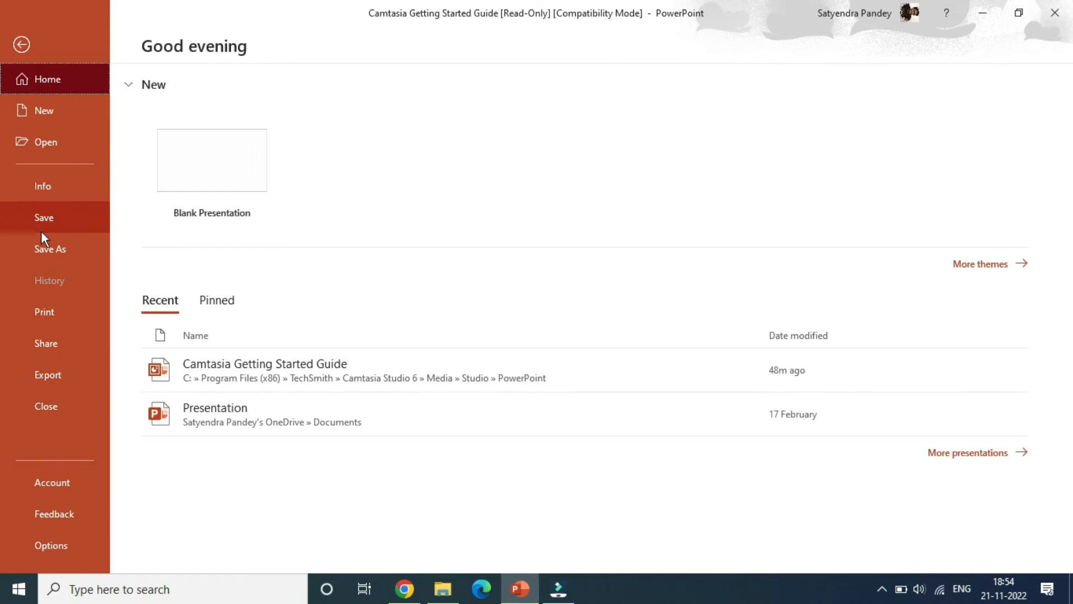
left_click(48, 374)
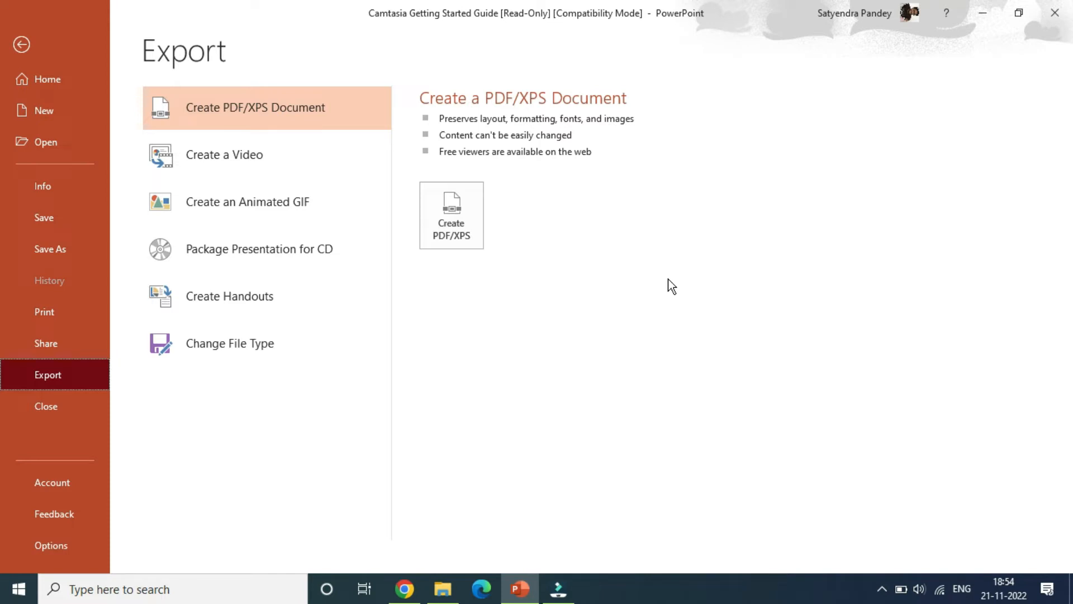
mouse_move(50, 248)
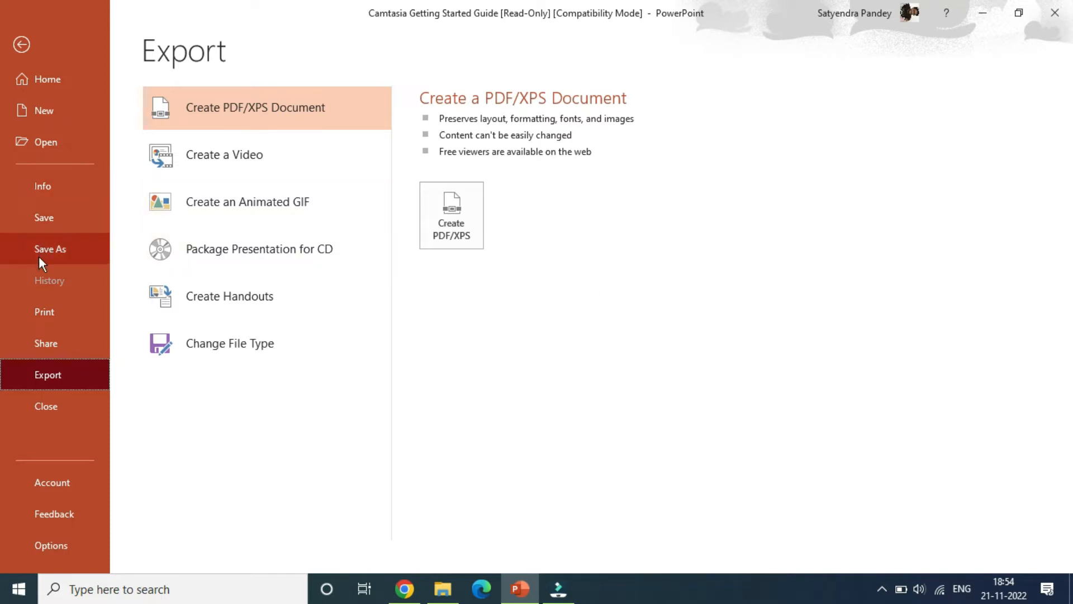
left_click(50, 249)
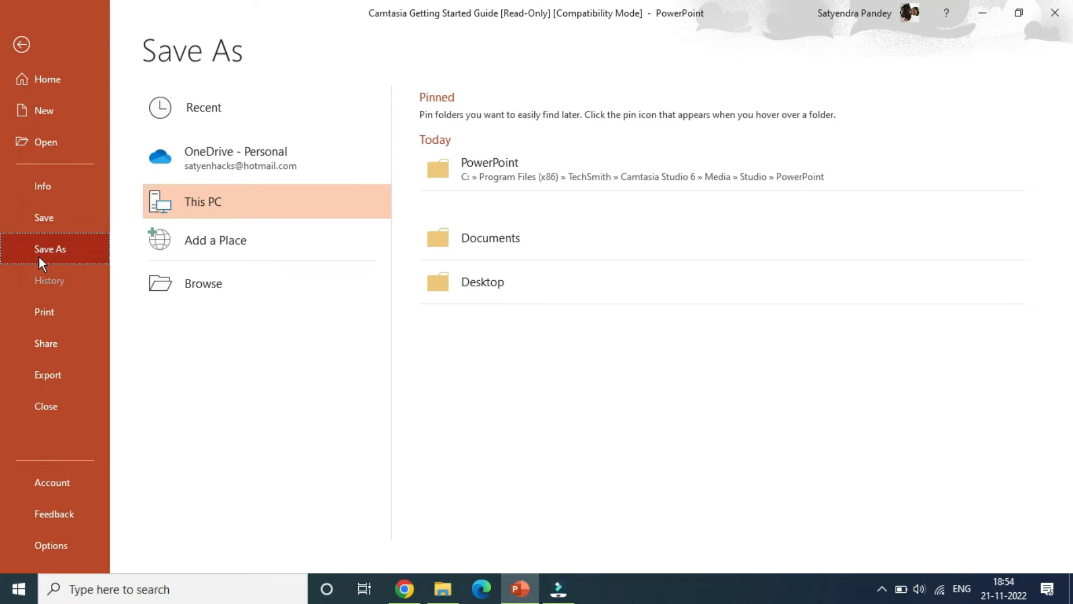
mouse_move(46, 344)
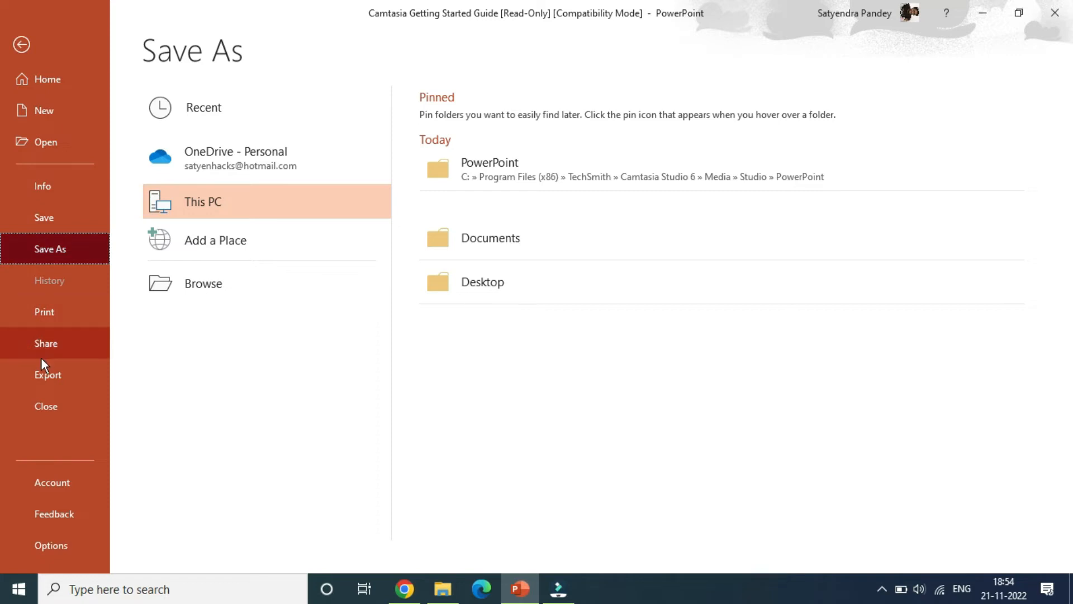
left_click(47, 374)
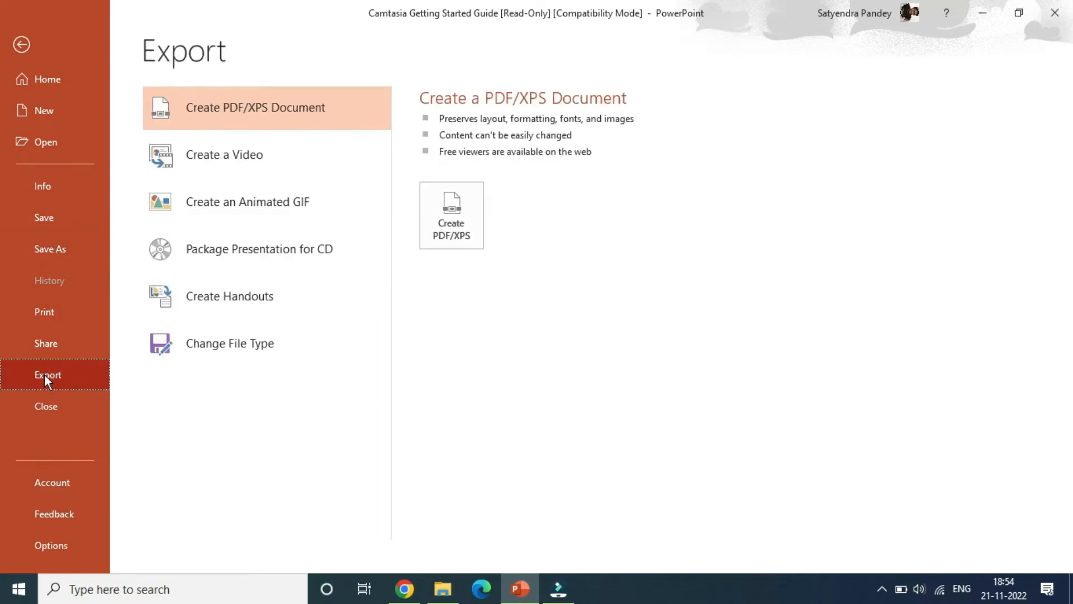
mouse_move(270, 162)
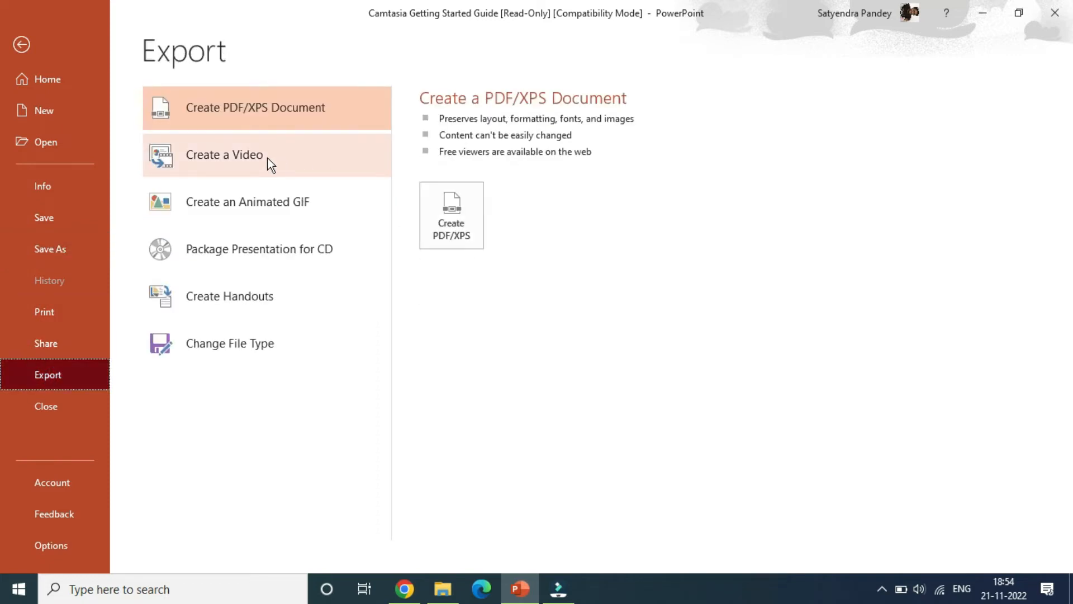
- Choose Create a Video in Full HD using recorded timings and narrations
left_click(224, 154)
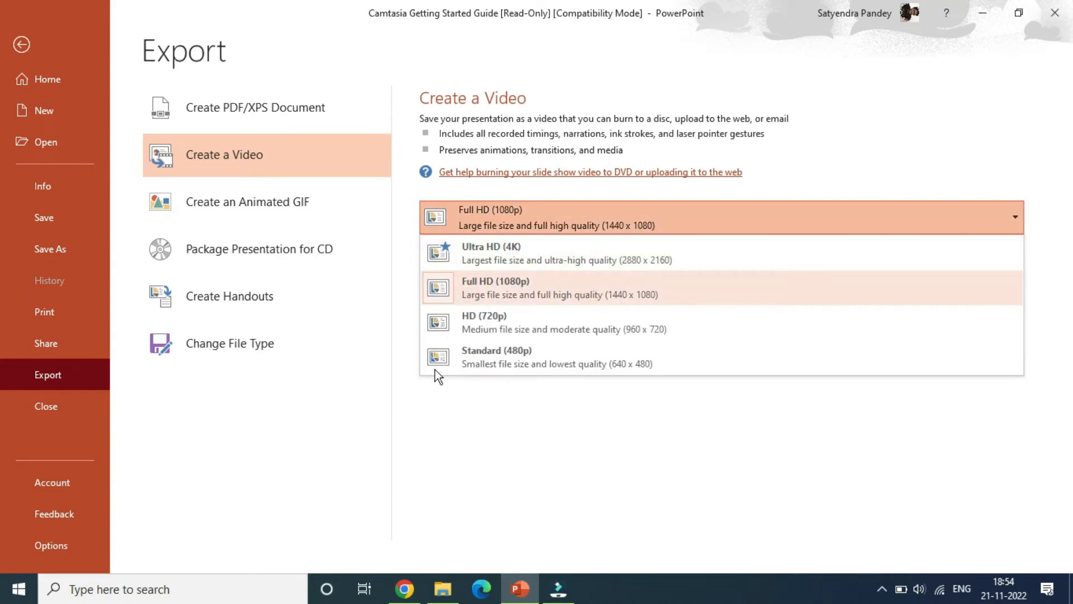
mouse_move(548, 304)
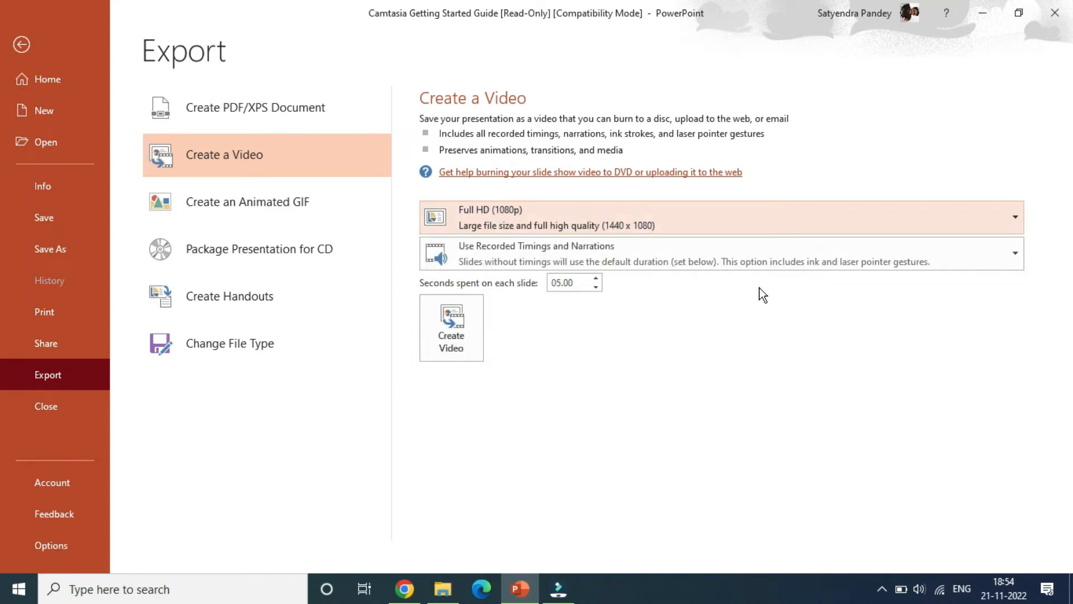
mouse_move(853, 271)
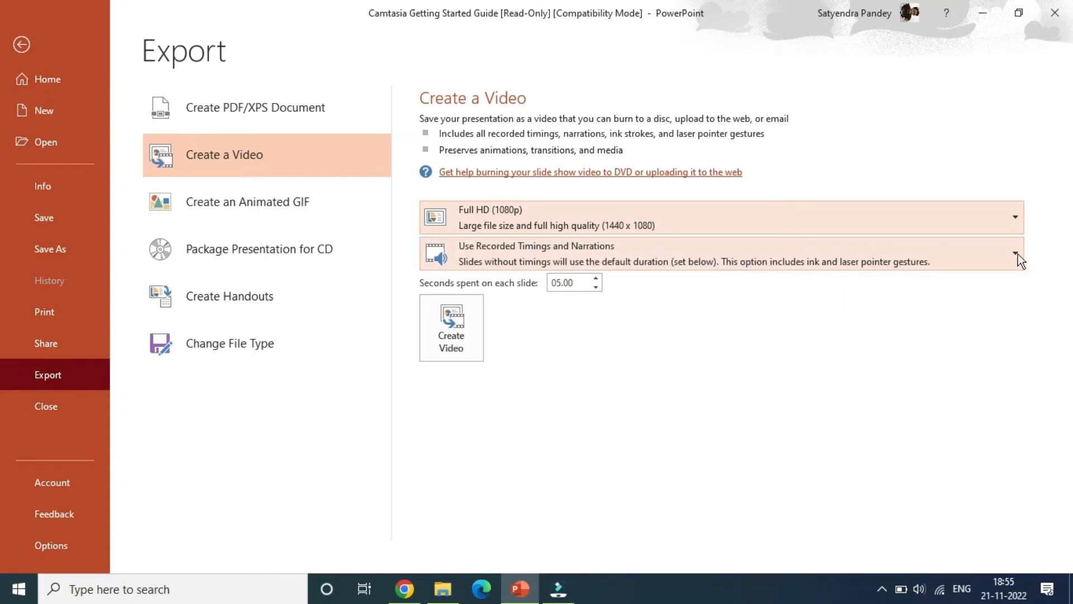
left_click(1016, 254)
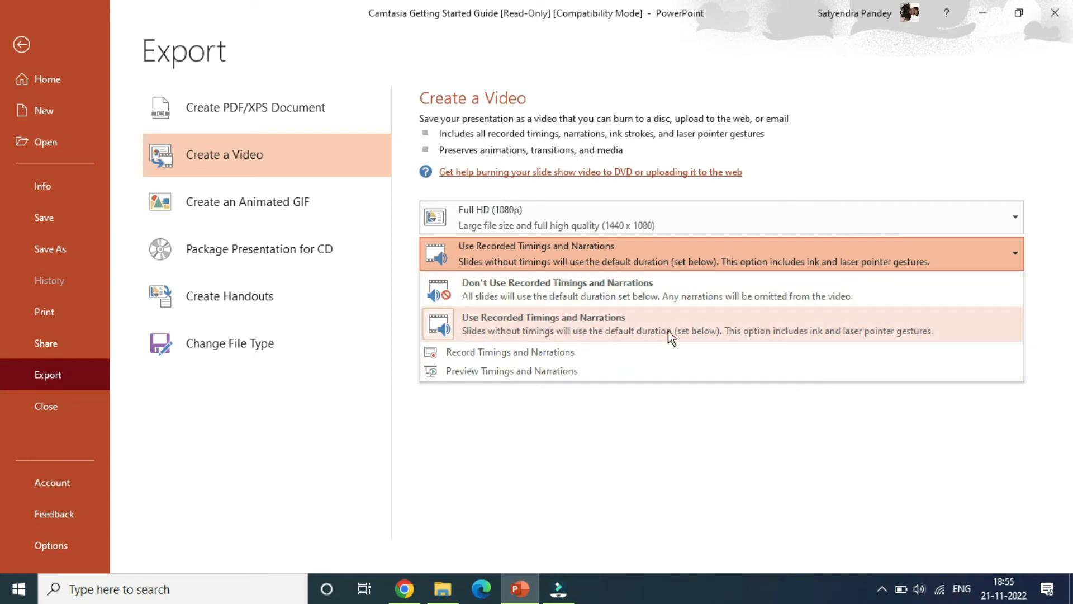
mouse_move(616, 339)
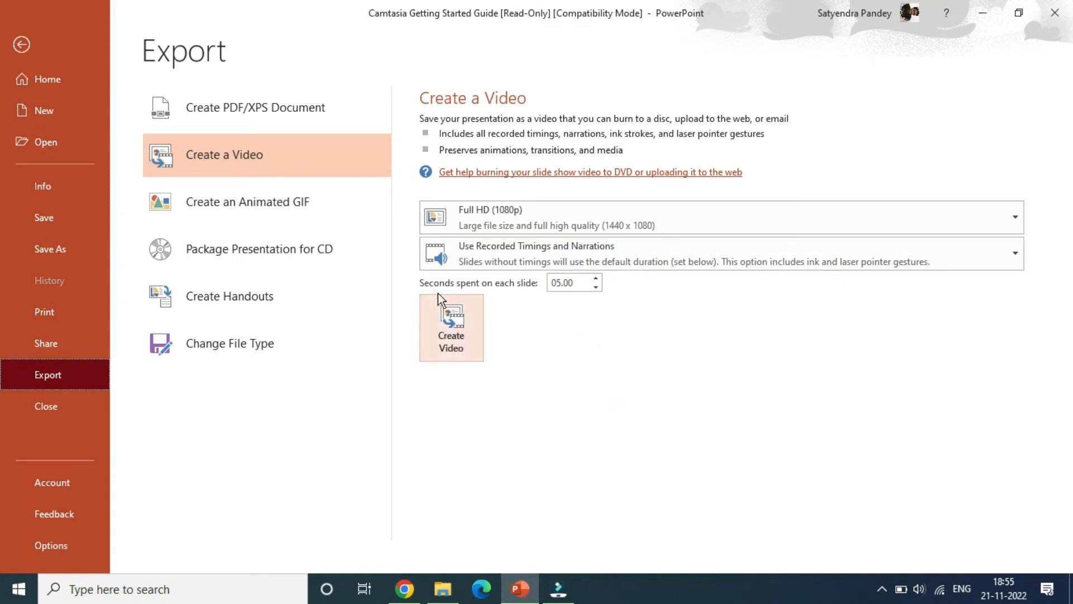
mouse_move(514, 294)
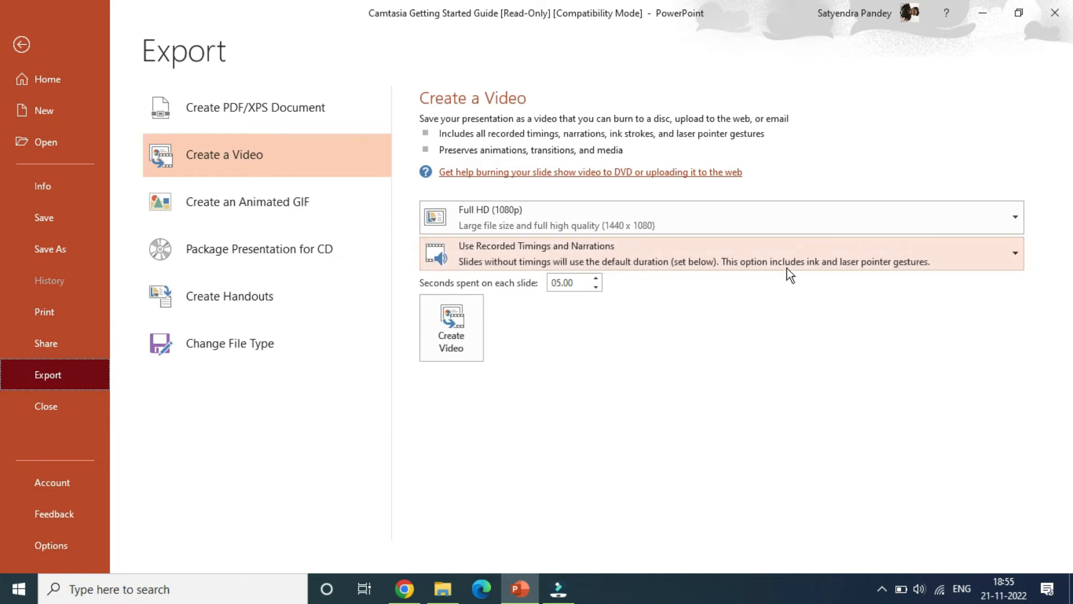
left_click(1016, 253)
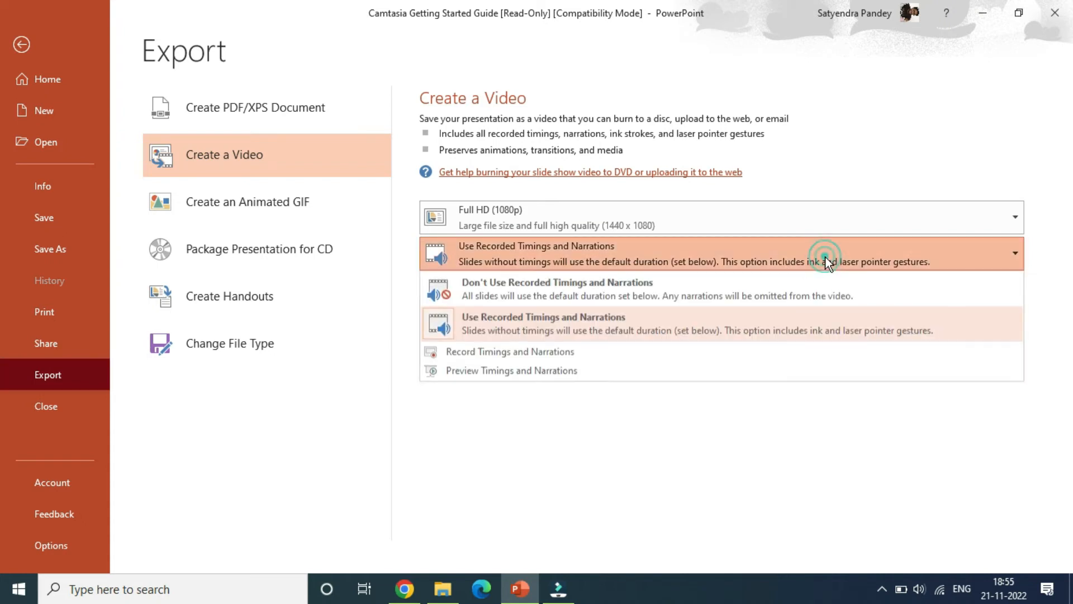
mouse_move(567, 330)
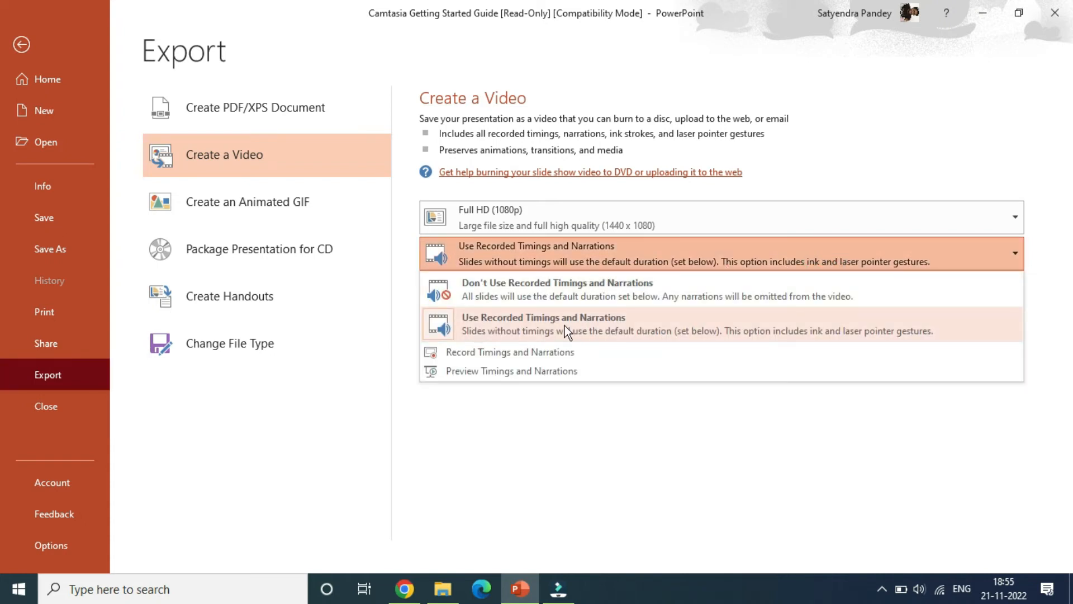
left_click(544, 324)
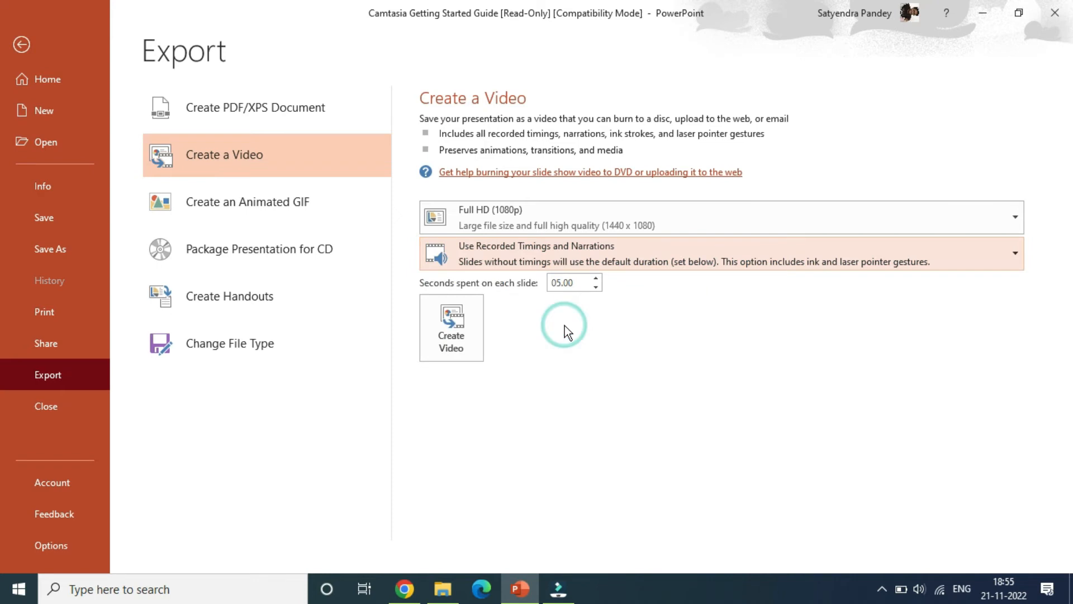
mouse_move(510, 333)
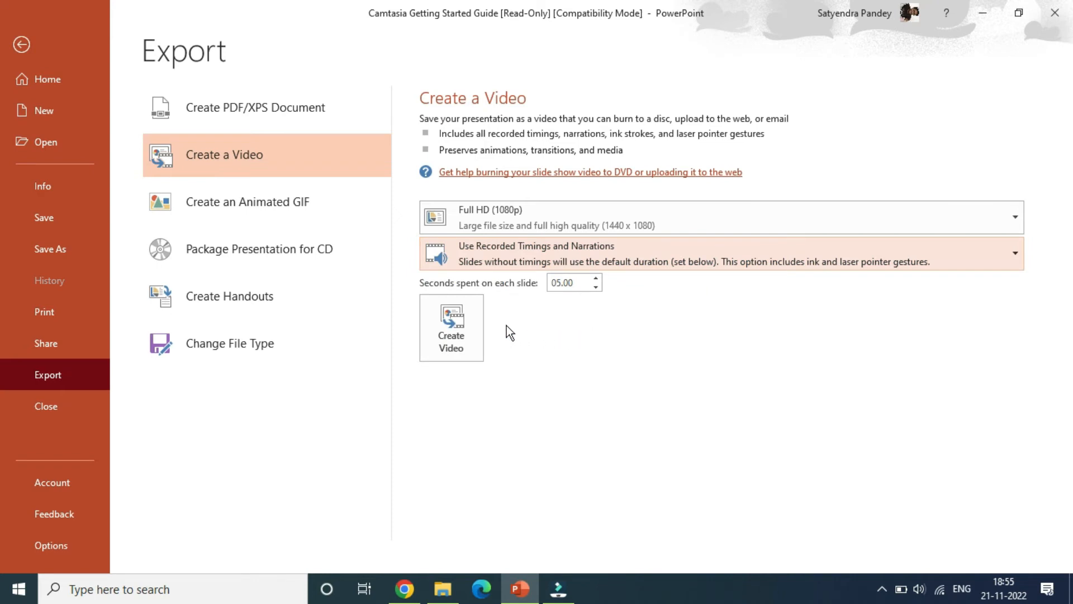
- Save the video as hello on the Desktop in MPEG-4 Video format
left_click(21, 44)
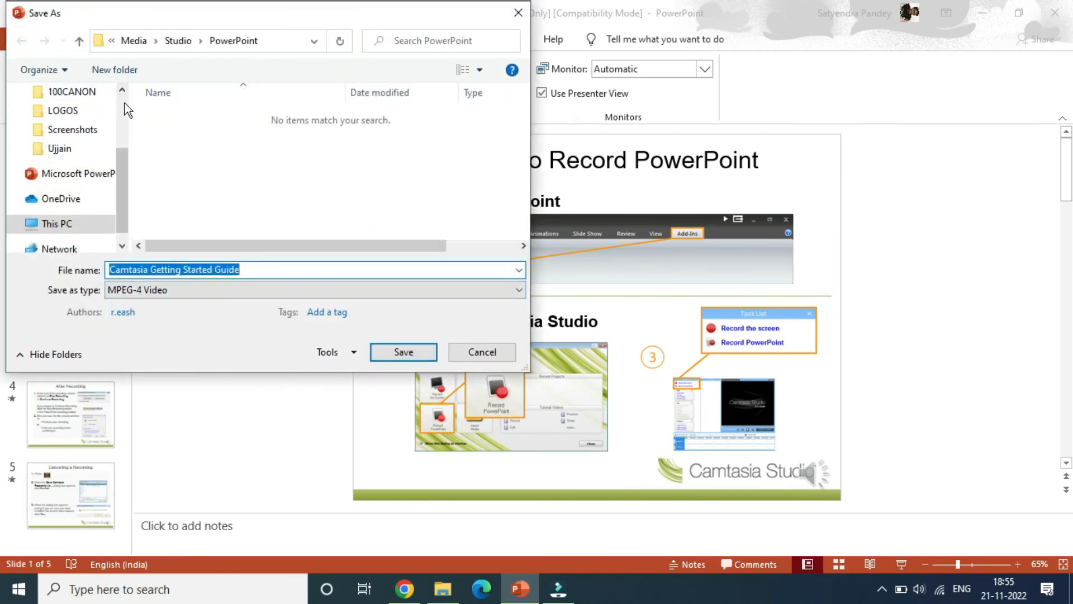
type("h")
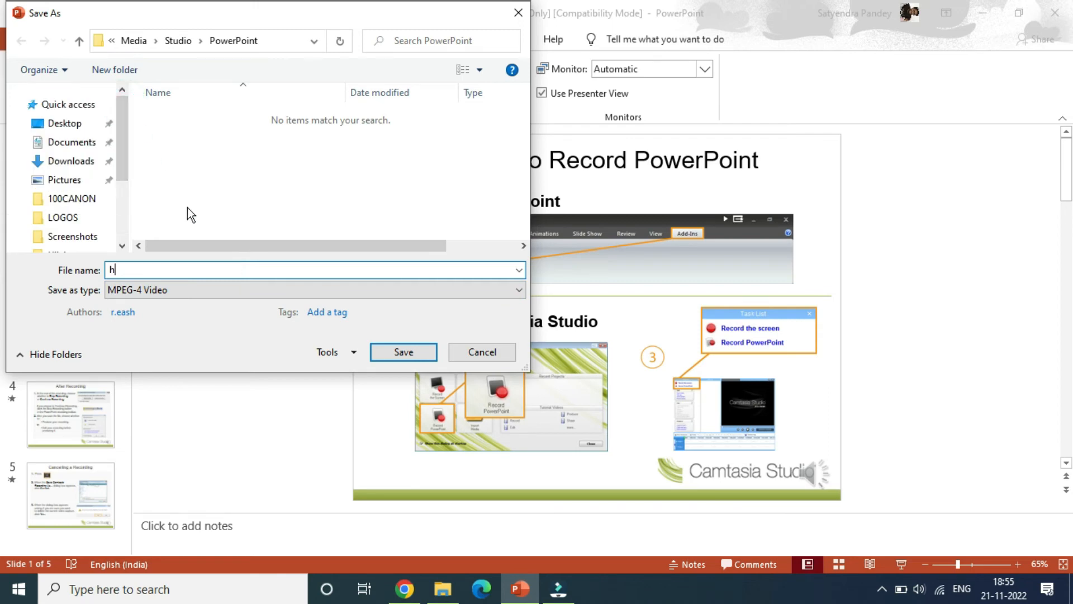
type("ello")
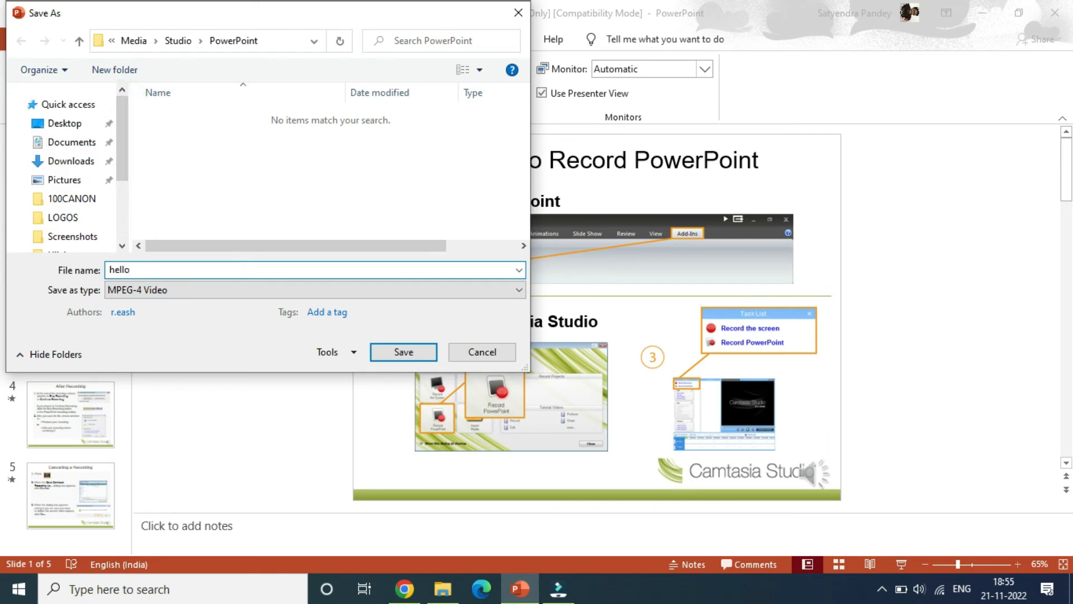
left_click(64, 123)
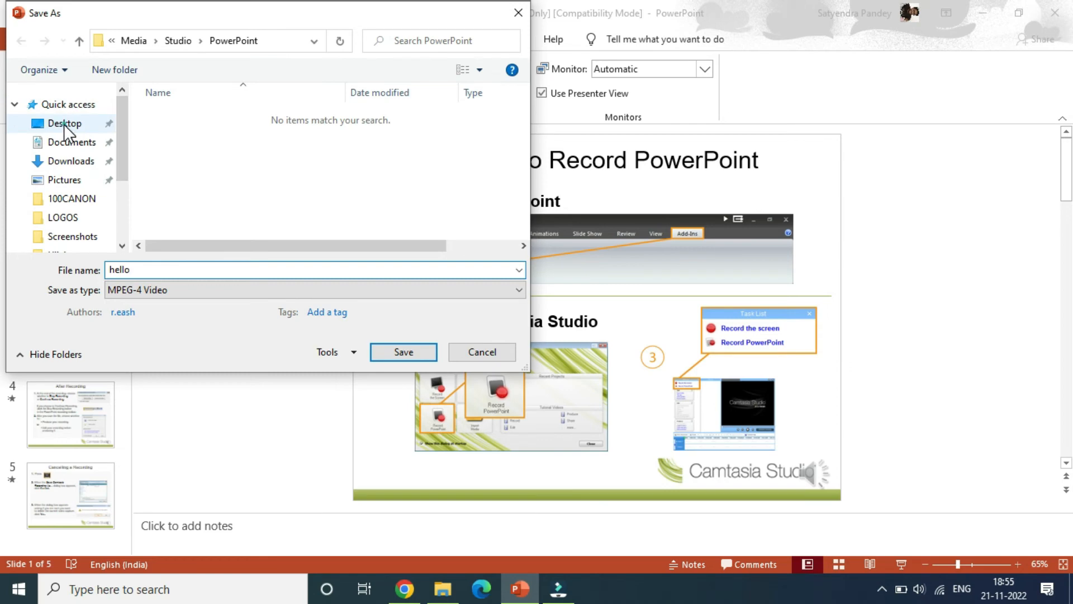
left_click(65, 123)
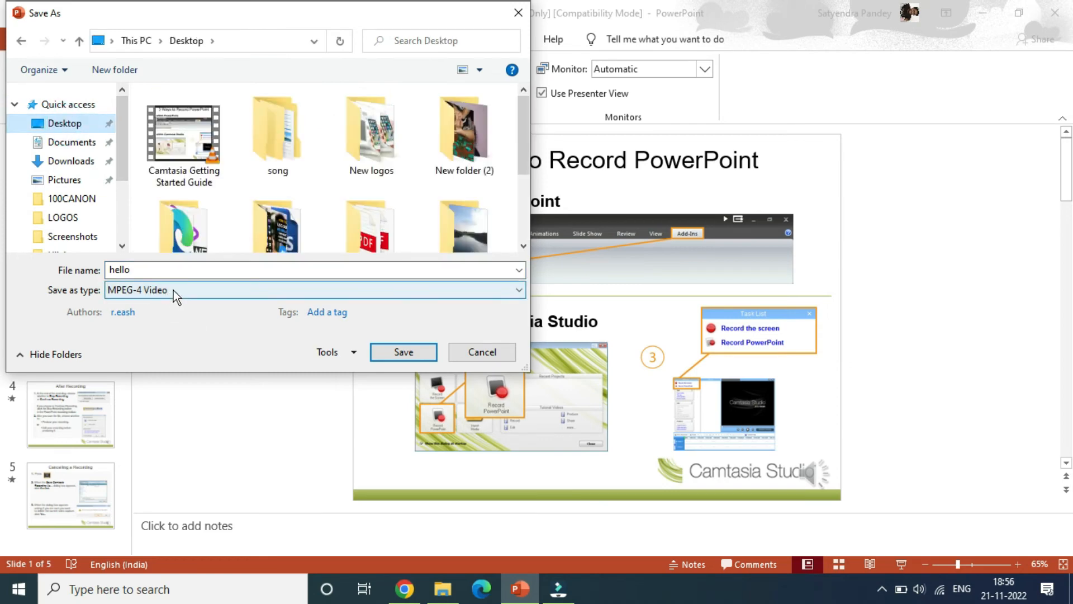
left_click(518, 290)
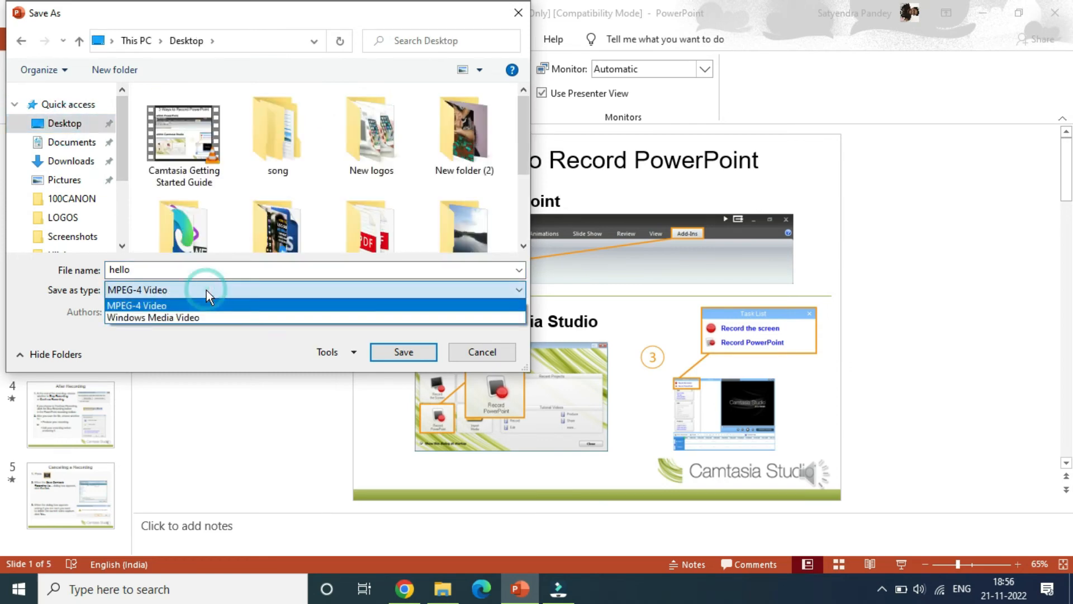
mouse_move(182, 316)
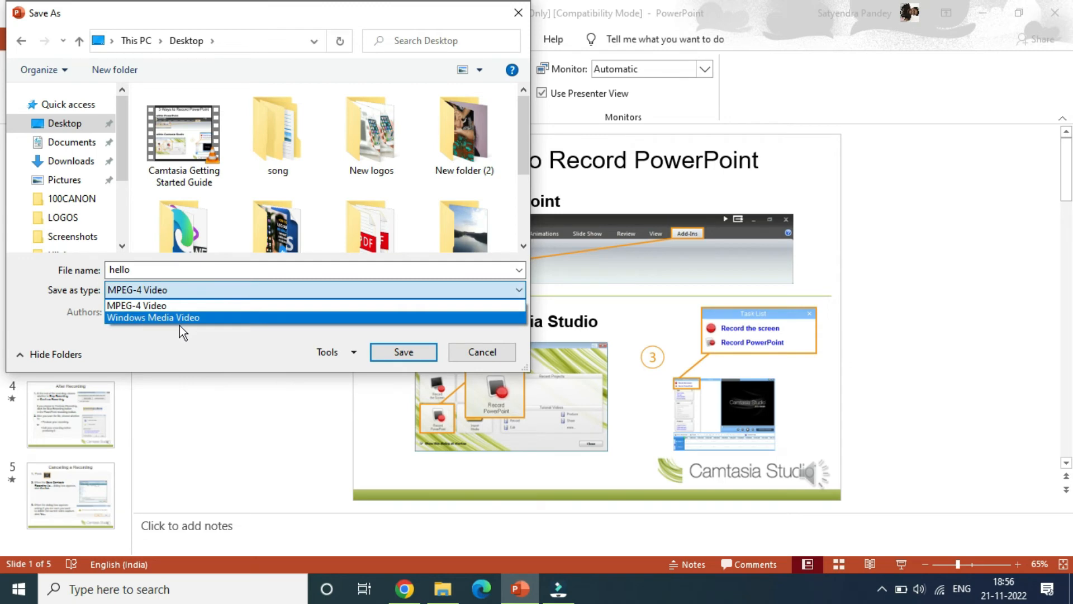
mouse_move(209, 306)
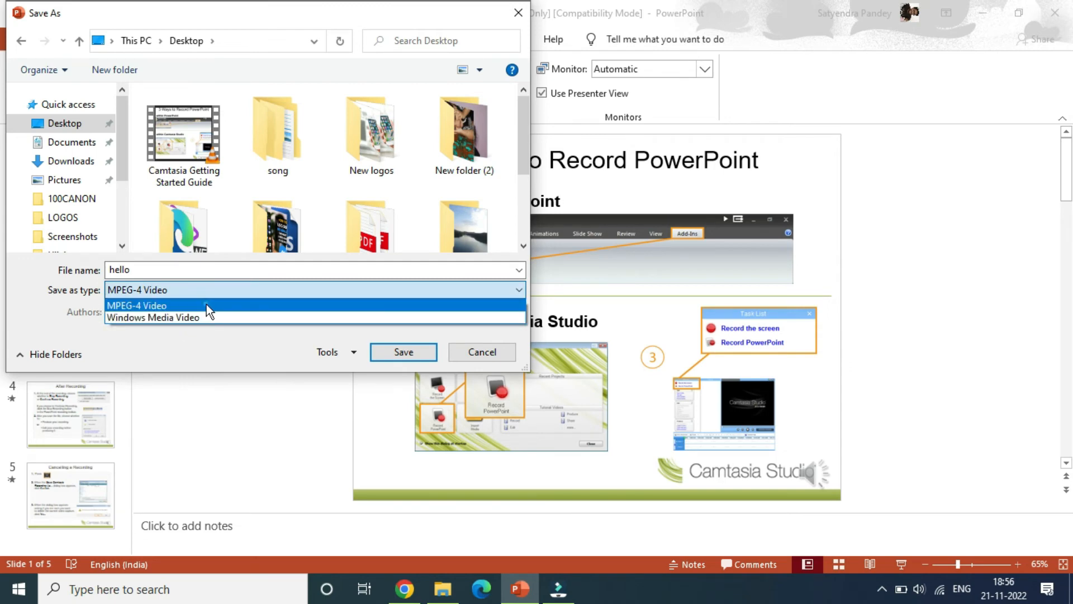
left_click(136, 305)
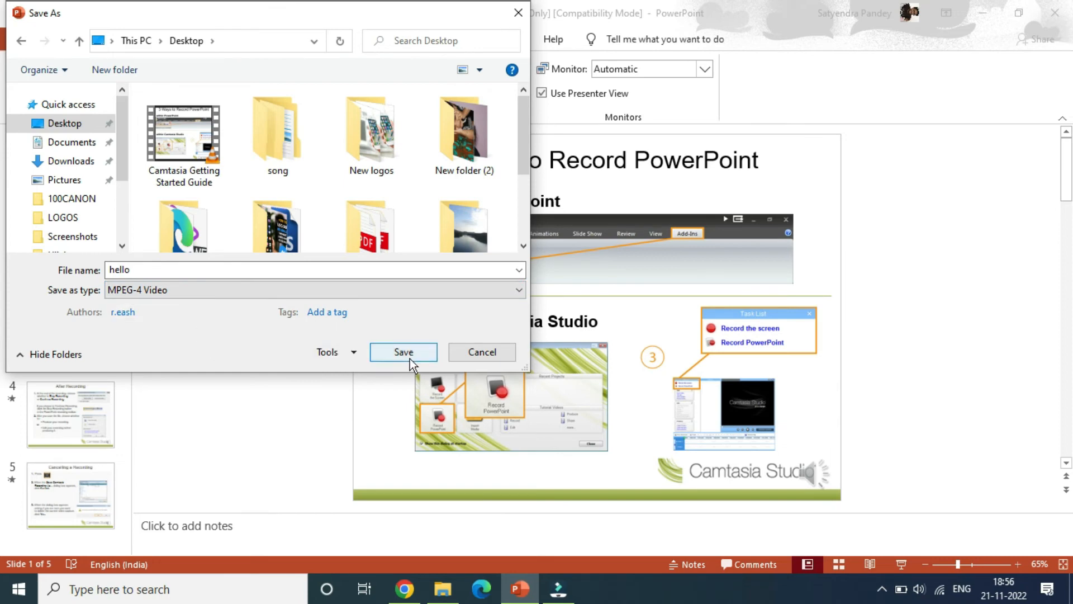
left_click(403, 352)
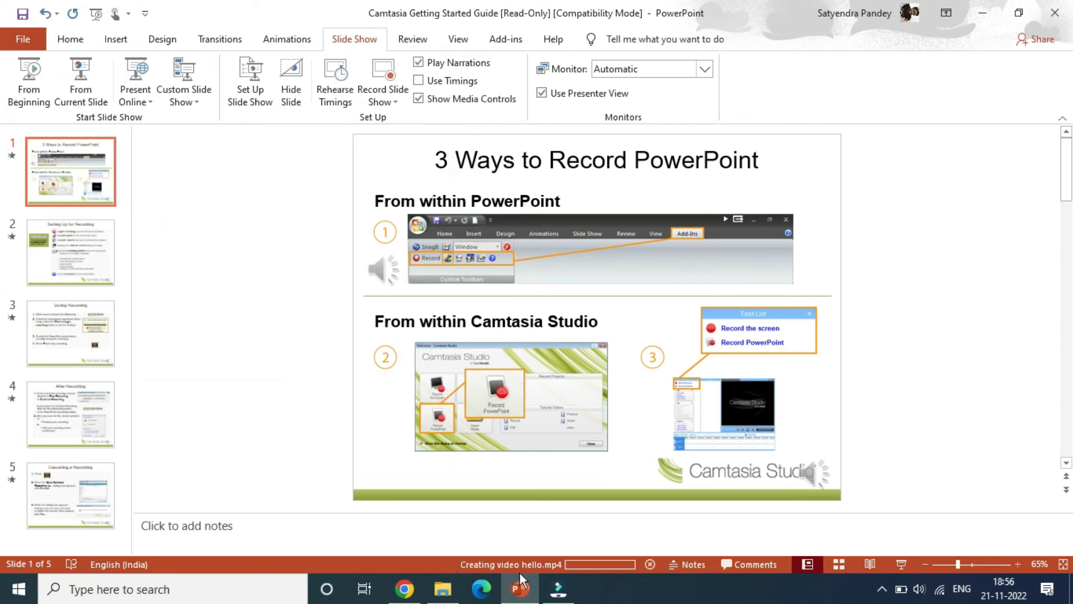
mouse_move(527, 570)
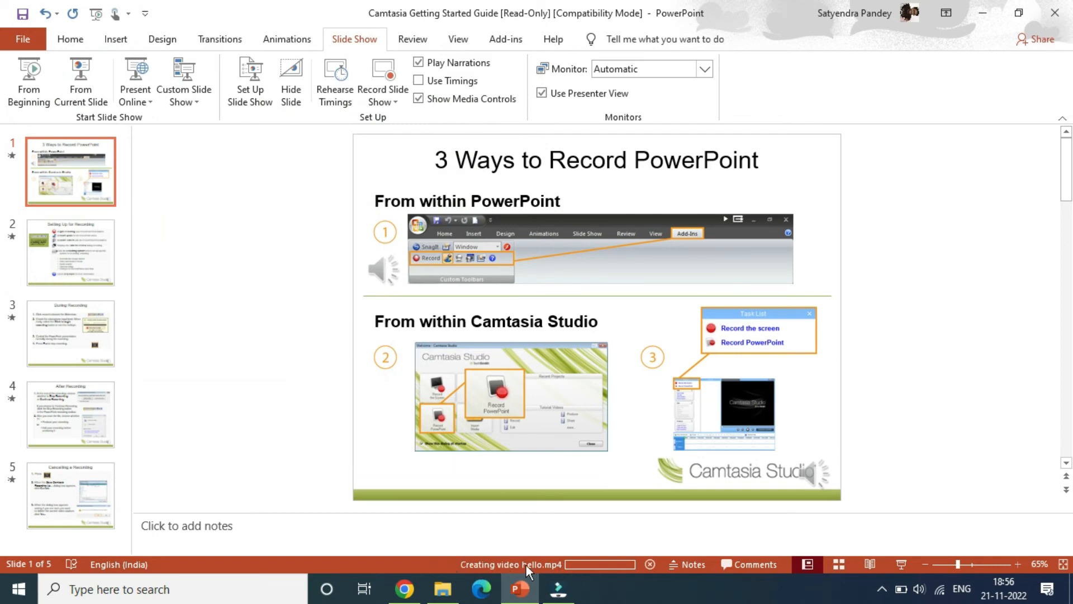
mouse_move(619, 587)
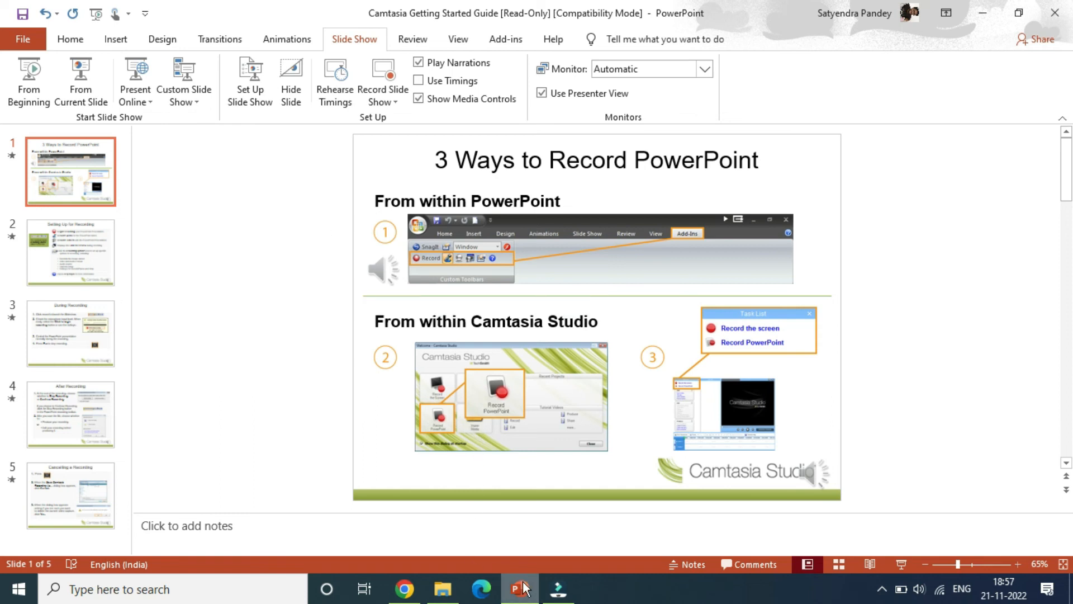
- Minimise PowerPoint and play the hello video from the desktop in VLC media player
left_click(521, 589)
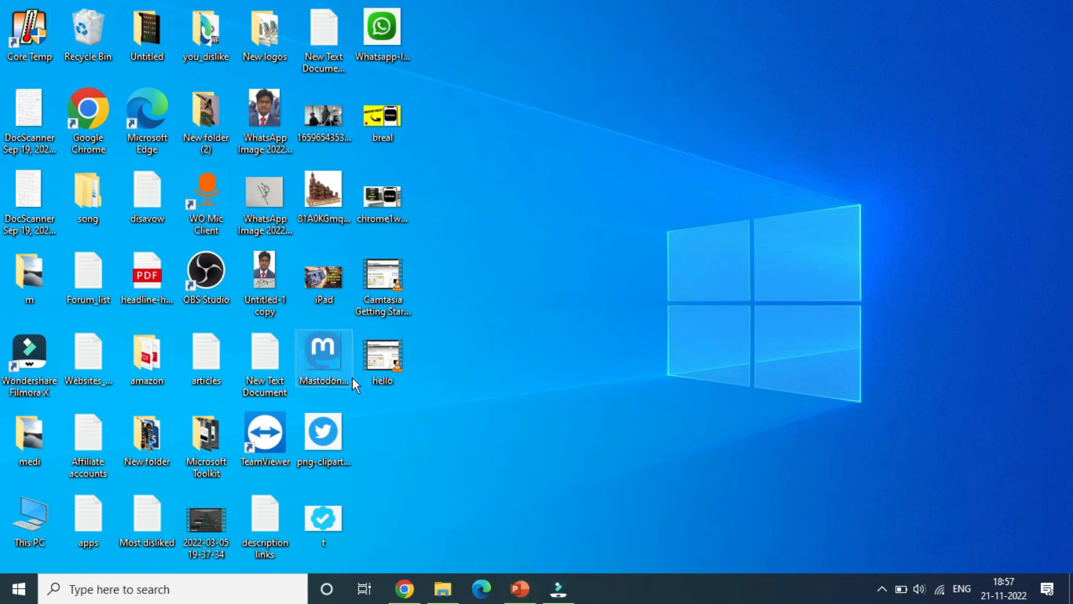
right_click(383, 355)
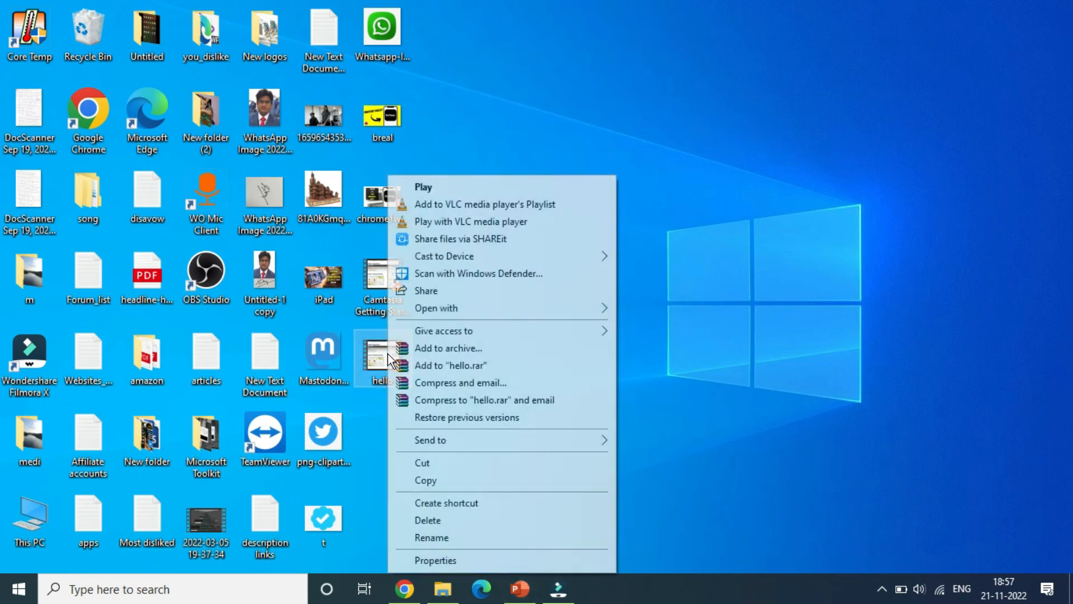
left_click(495, 225)
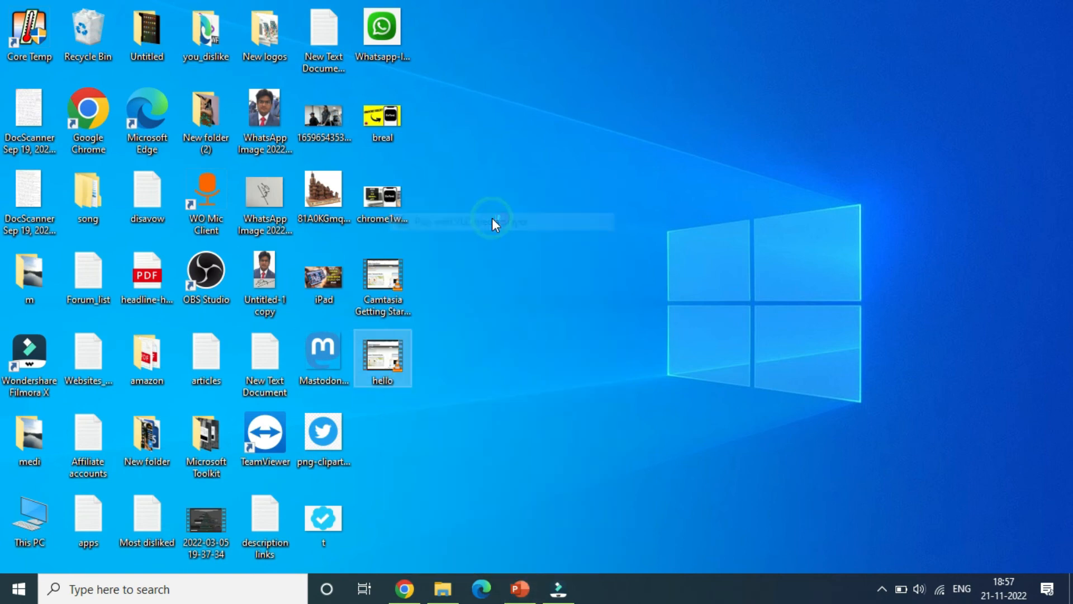
left_click(597, 589)
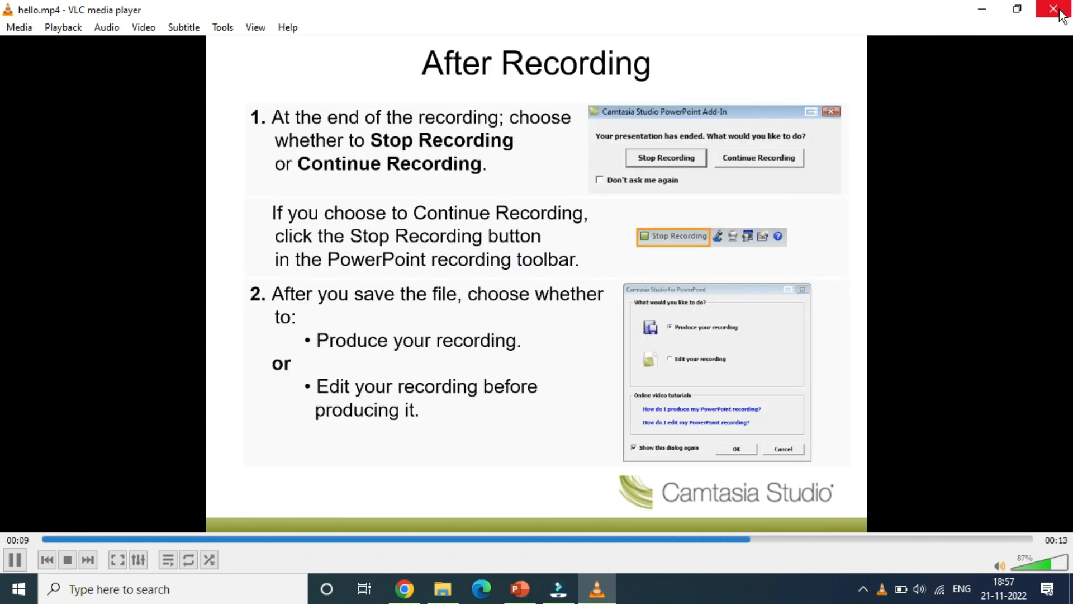
- Close VLC after watching hello.mp4 and return to the PowerPoint presentation's first slide
left_click(1053, 9)
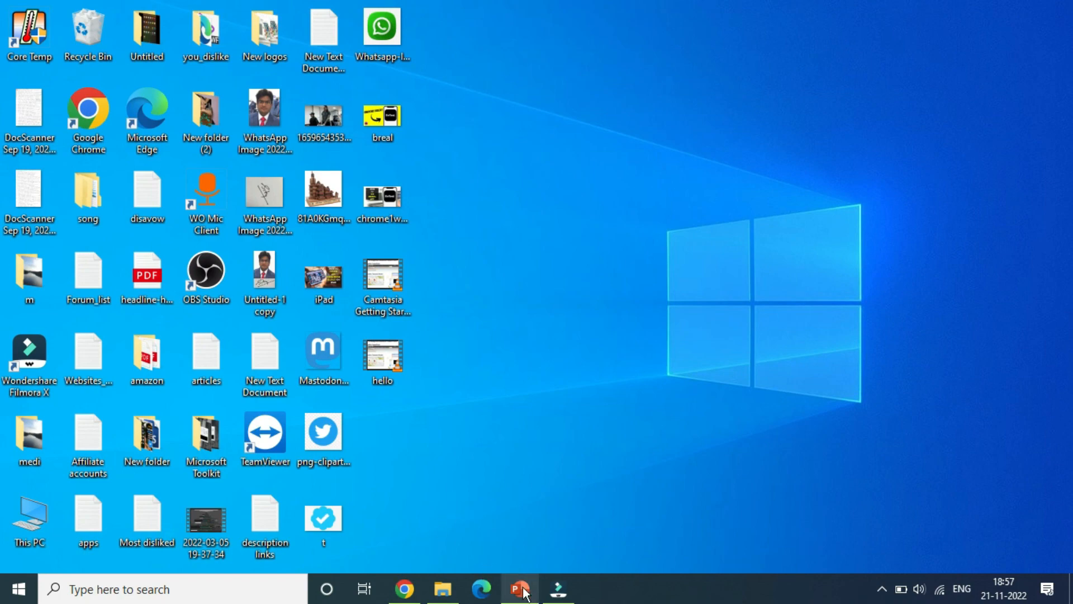
left_click(519, 589)
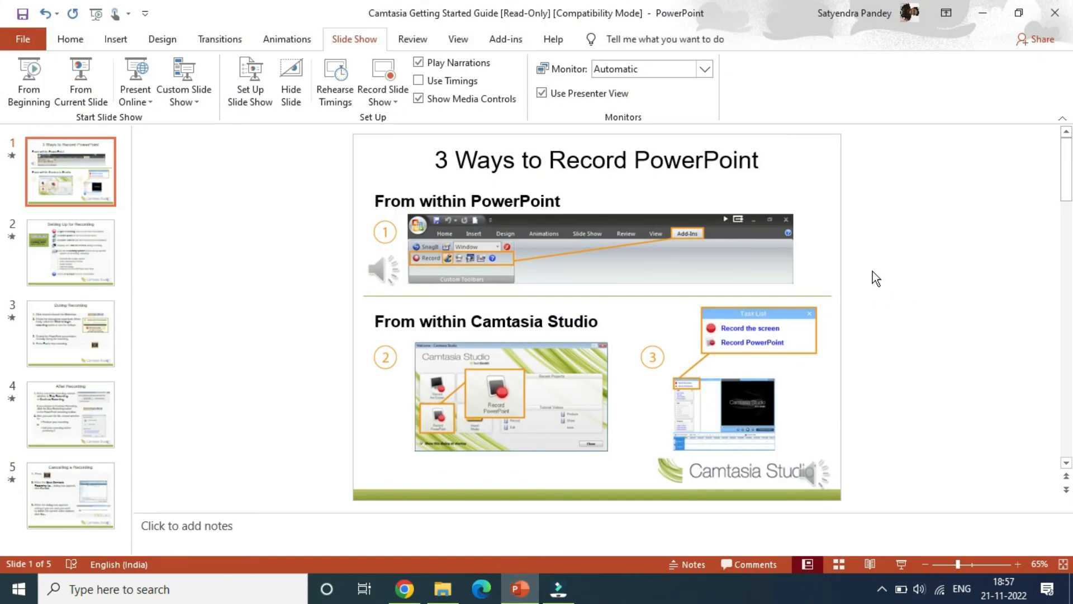